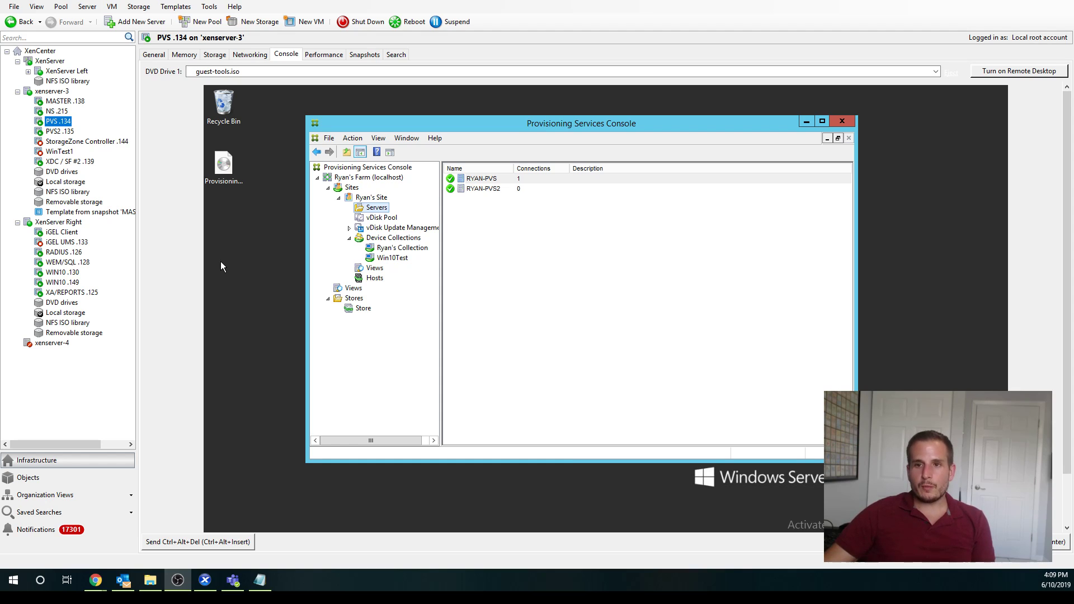
- Review the master VM's properties, its MASTER_WIN10 snapshot and the template made from it
click(65, 100)
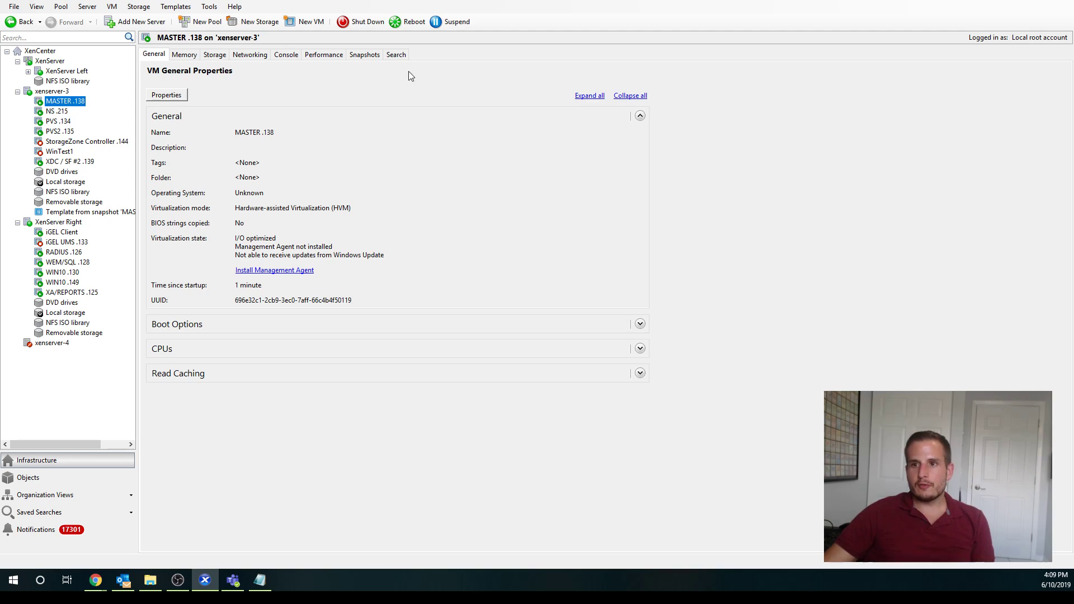
click(365, 53)
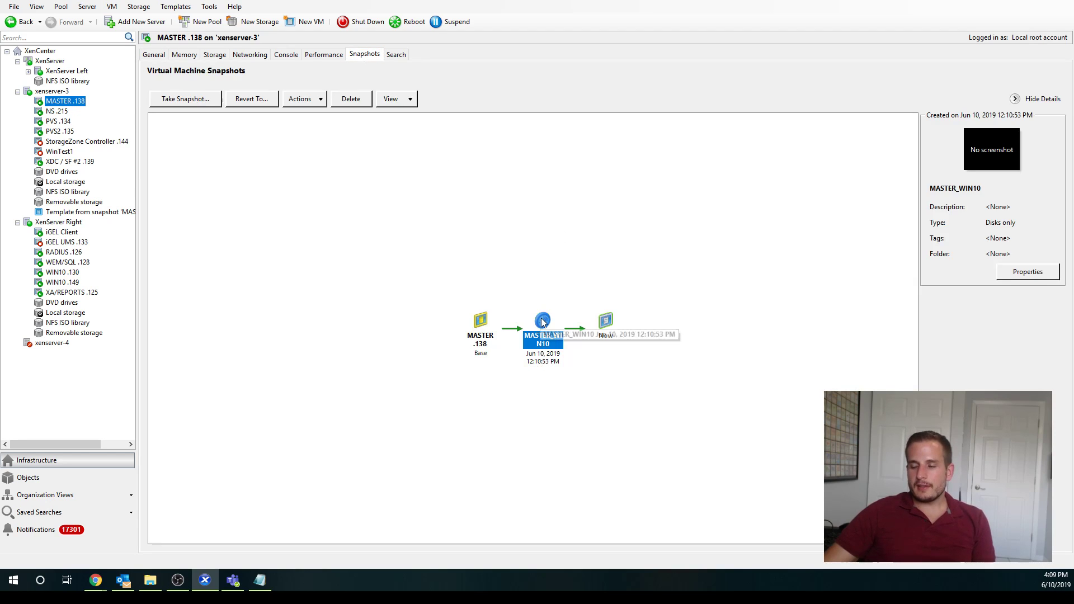
right_click(543, 322)
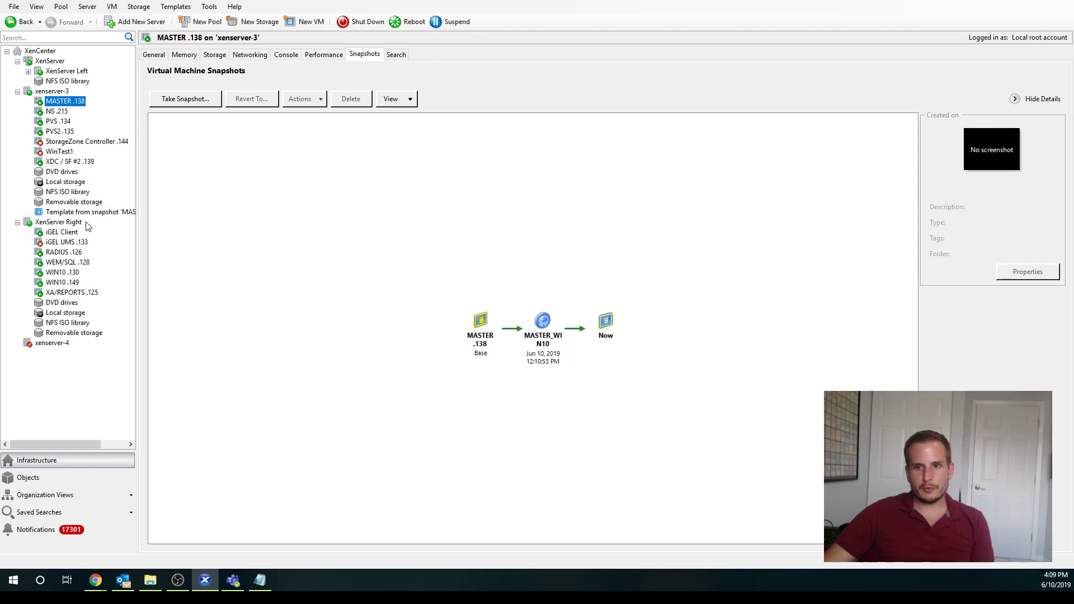
click(89, 212)
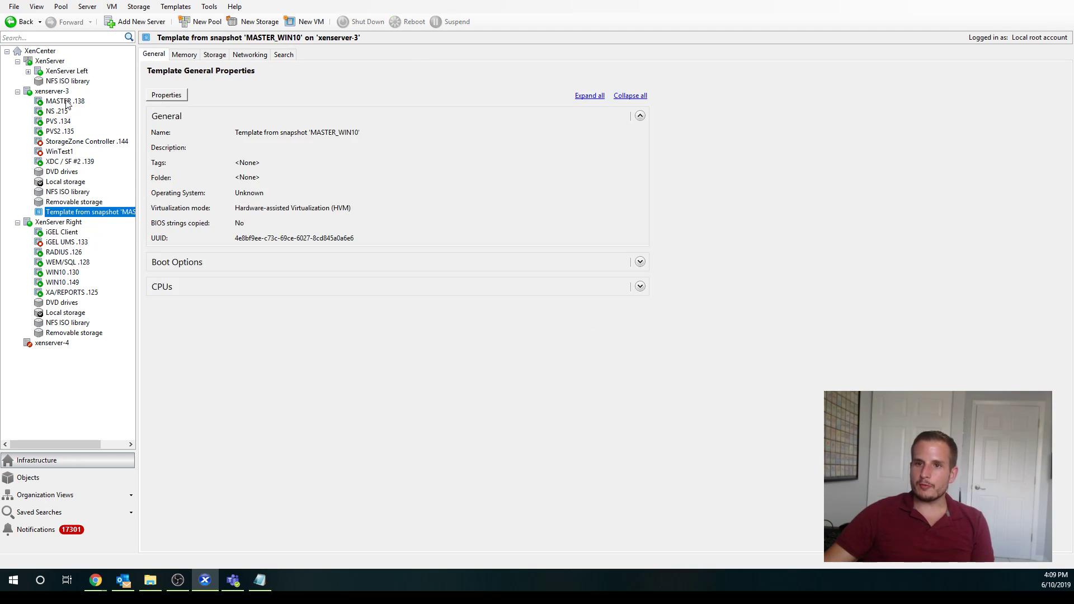
- Return to the PVS server console and bring up the site's action list
click(58, 121)
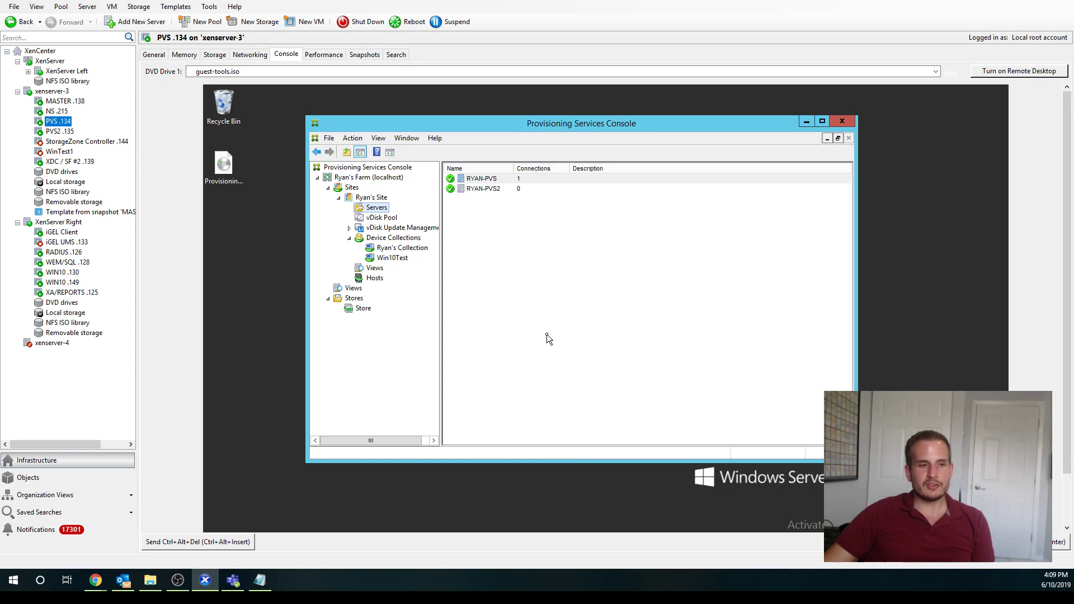
mouse_move(596, 242)
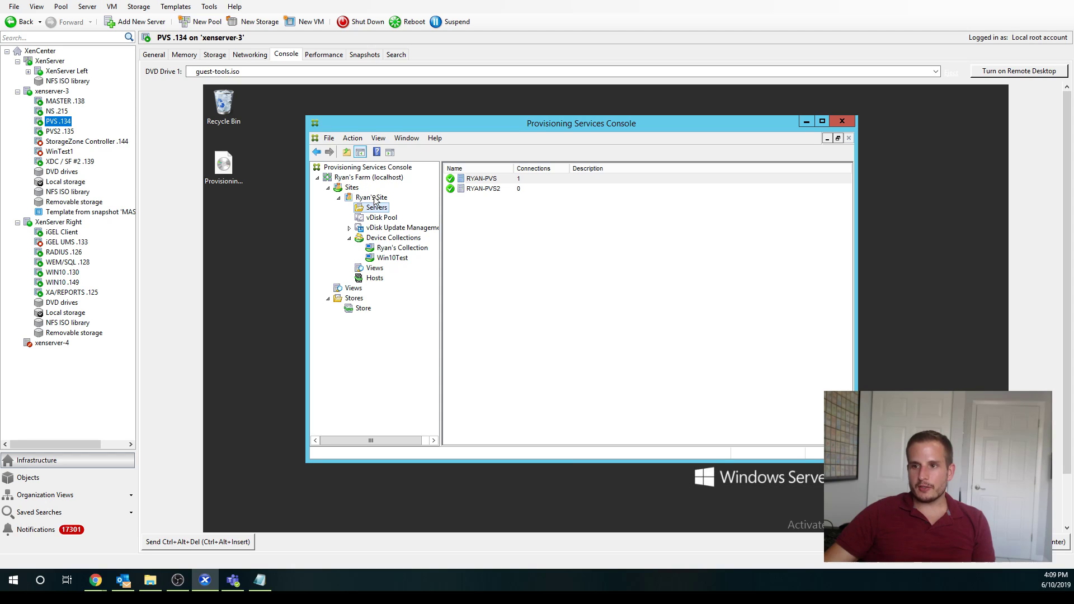
right_click(370, 197)
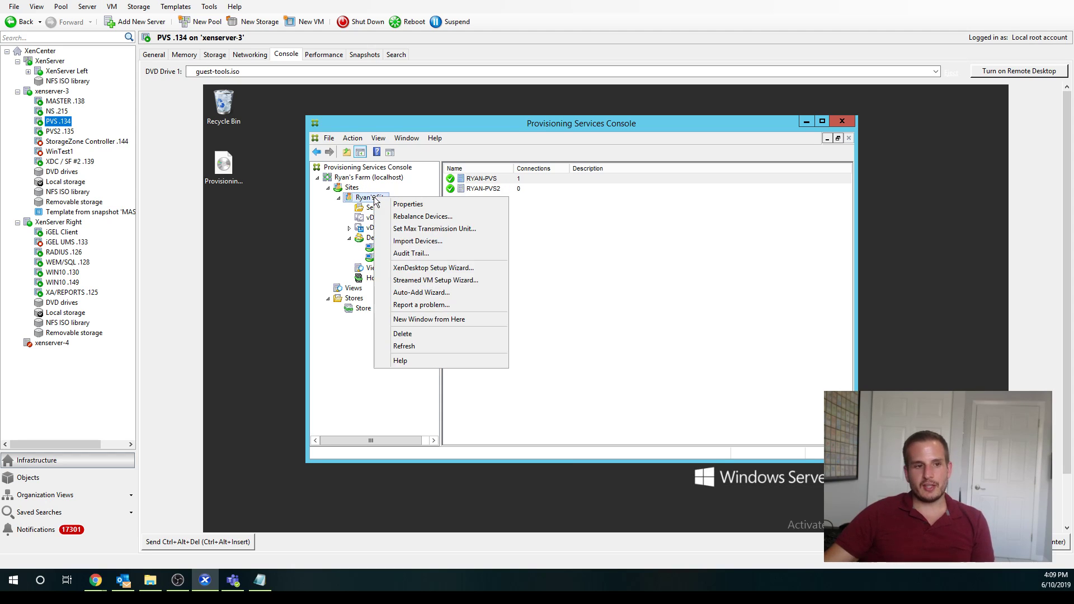
mouse_move(435, 280)
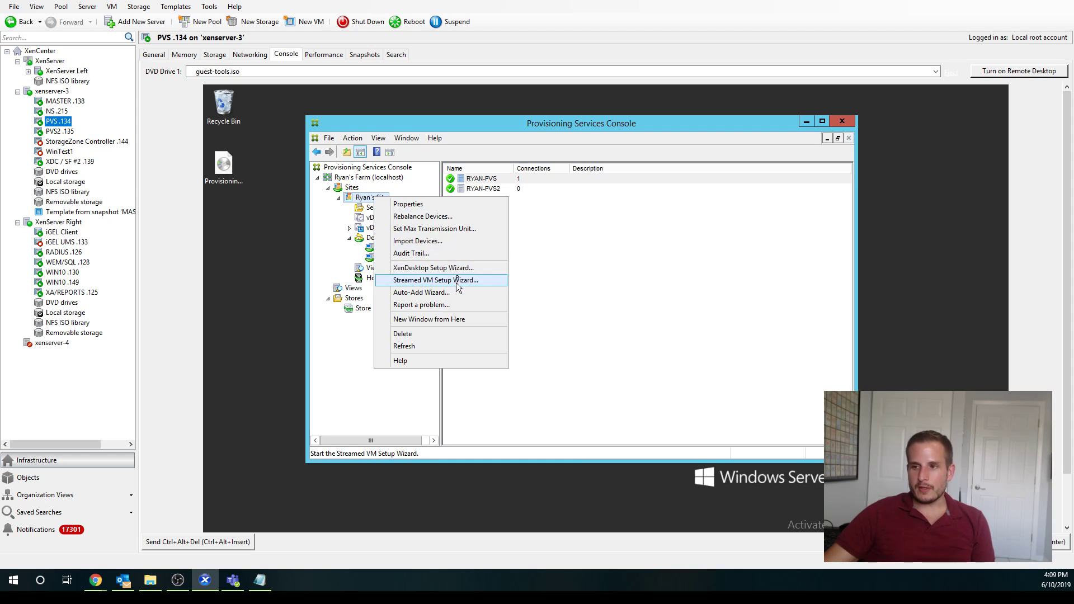
mouse_move(433, 267)
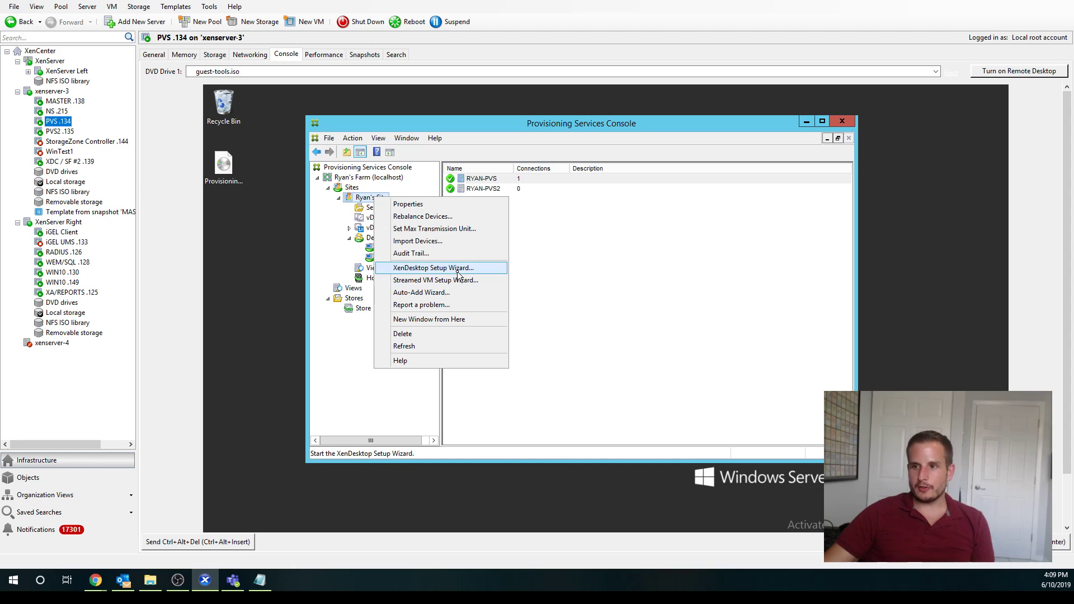
mouse_move(416, 275)
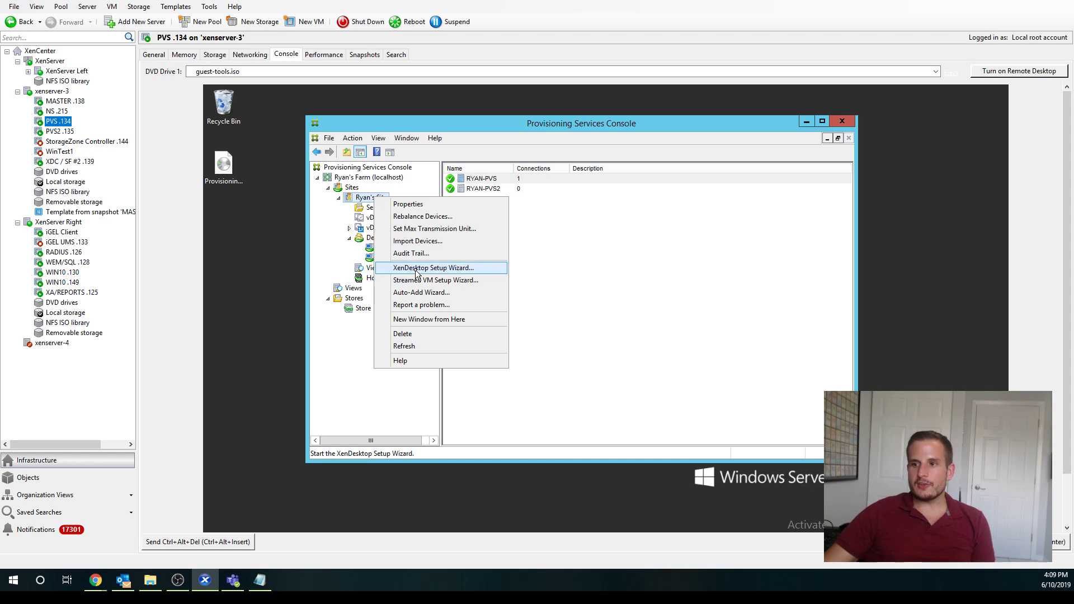
mouse_move(451, 277)
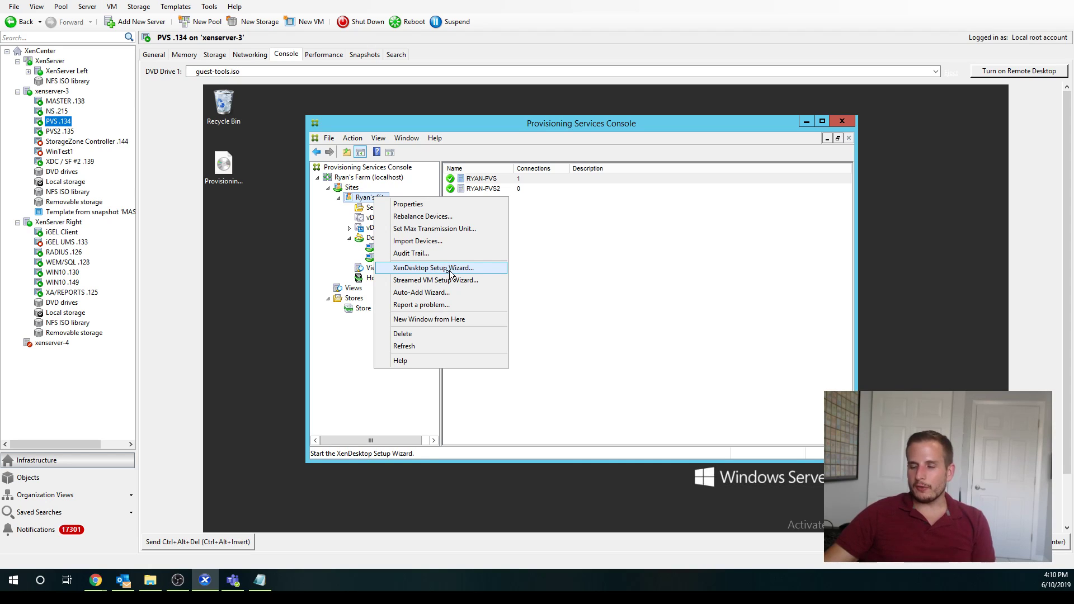
mouse_move(436, 280)
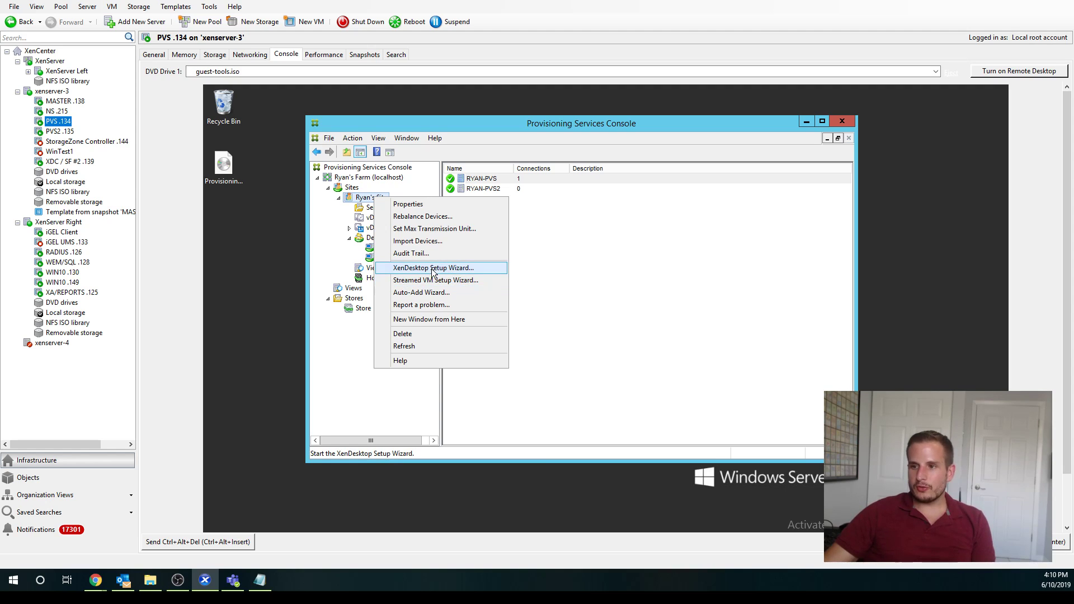
- Launch the XenDesktop Setup Wizard and submit controller address ryan-citrix.ryan.local
click(433, 268)
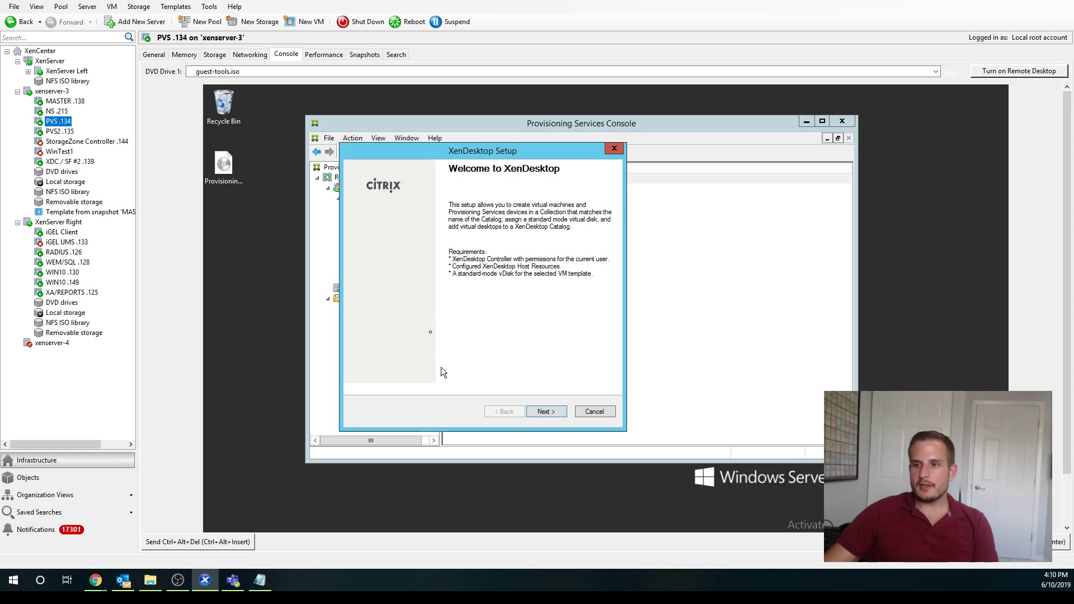
mouse_move(455, 279)
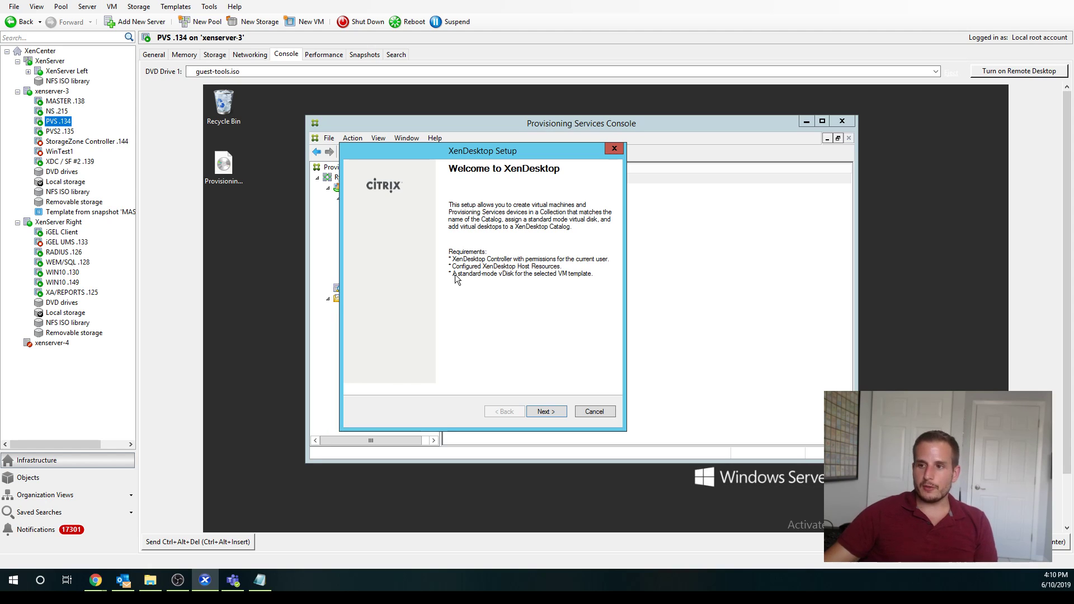
click(543, 411)
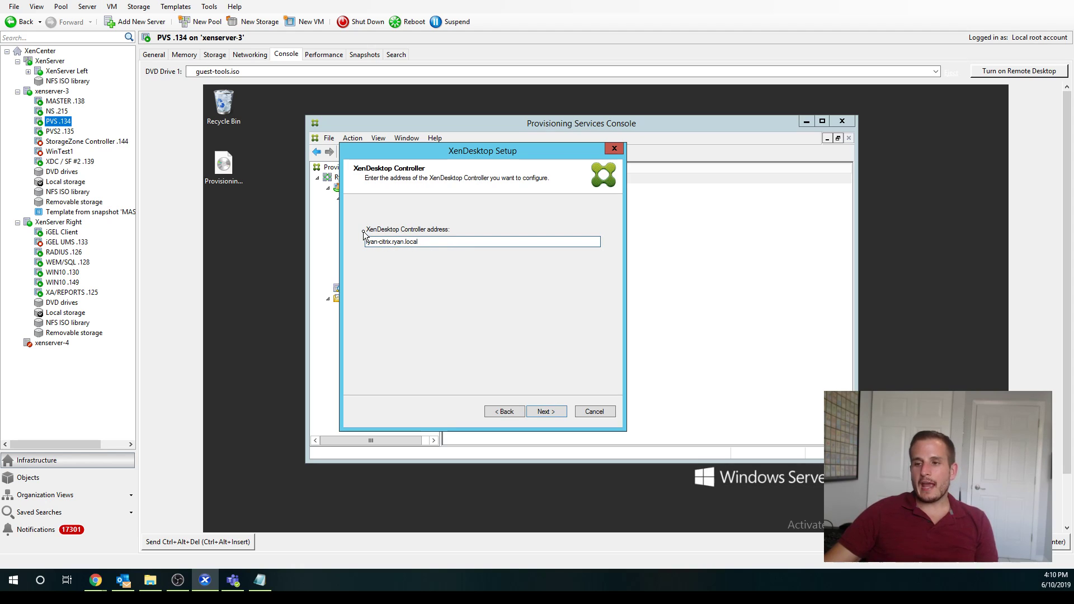
mouse_move(487, 231)
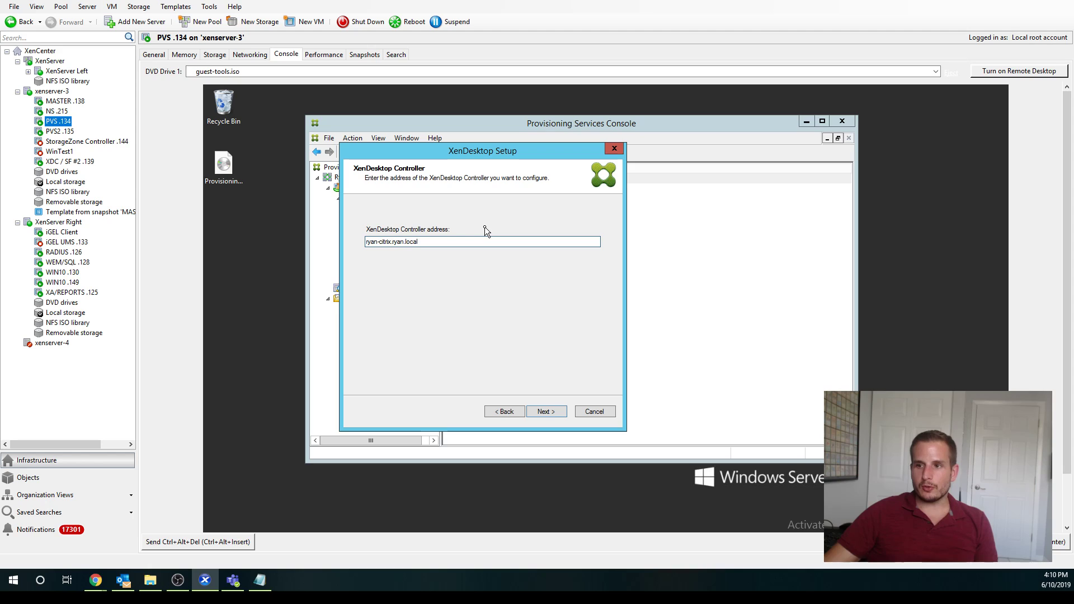
mouse_move(401, 257)
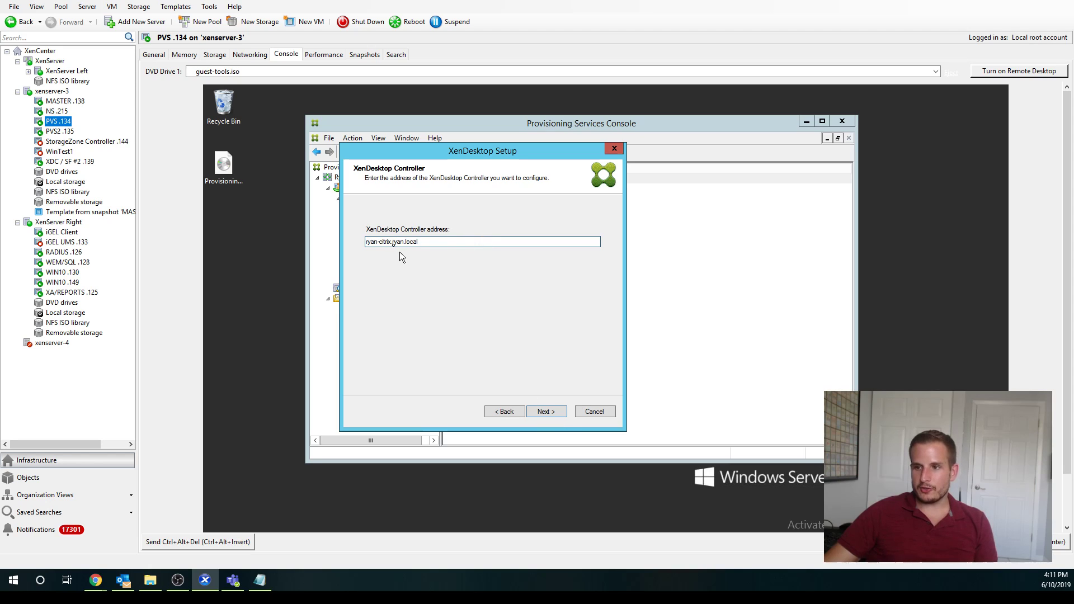
click(545, 411)
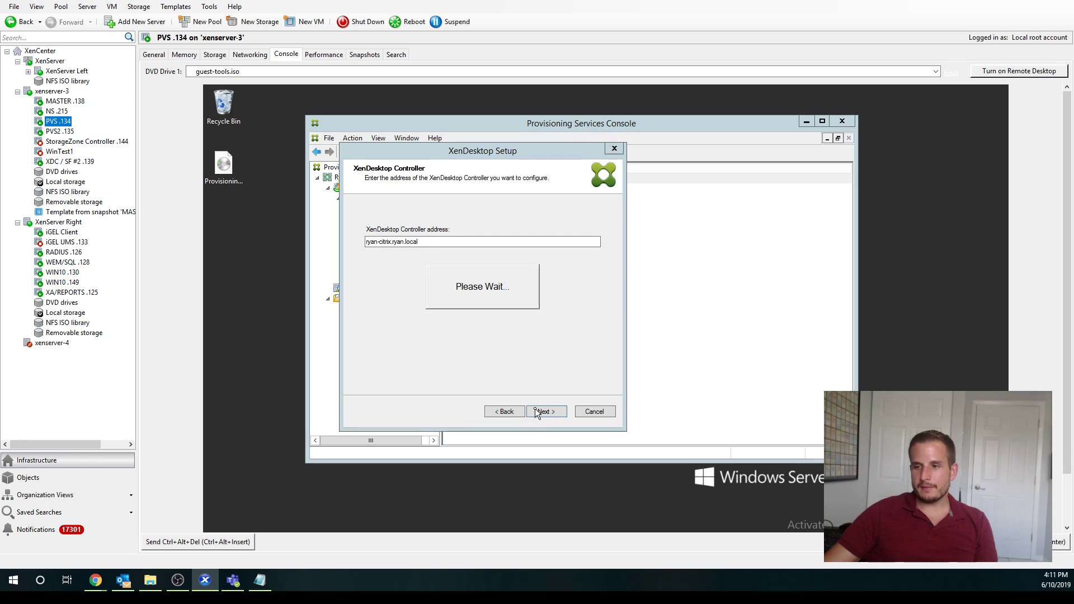
- Choose the second host resource and authenticate it with the root password
click(546, 410)
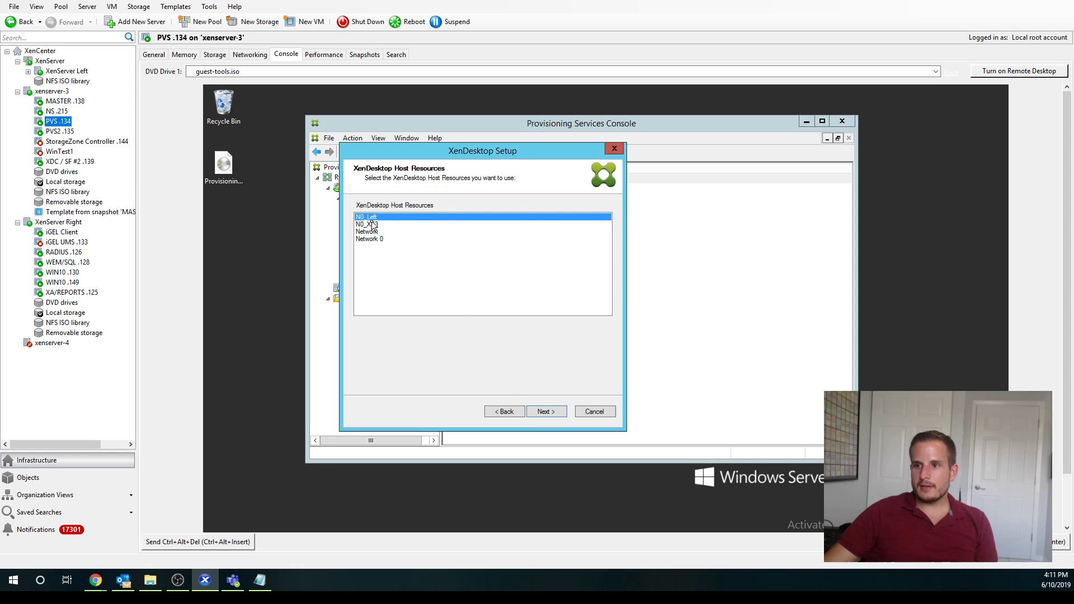
click(367, 224)
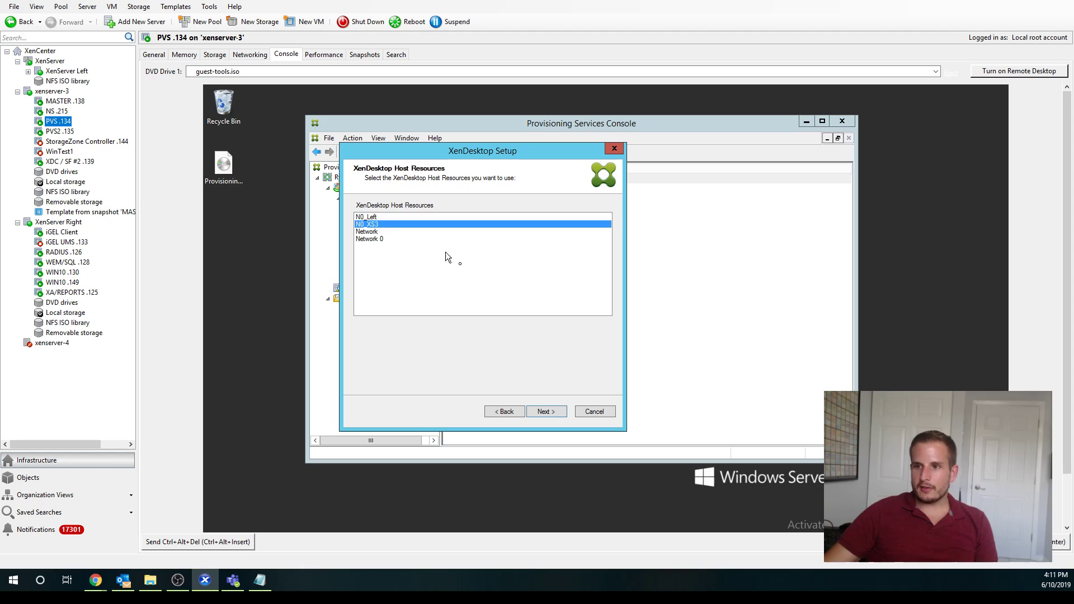
click(545, 410)
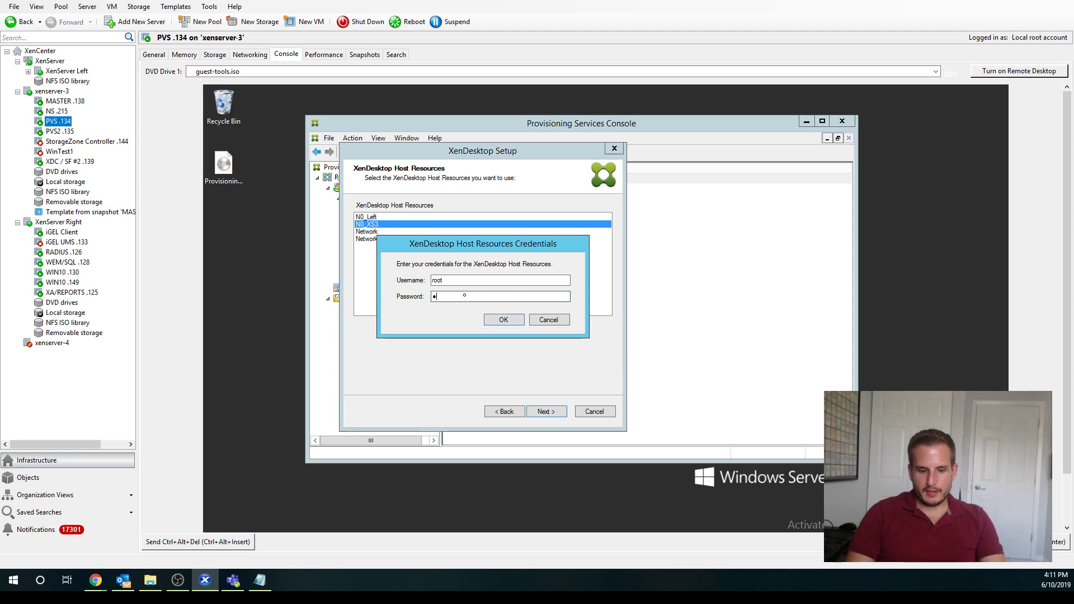
text(password)
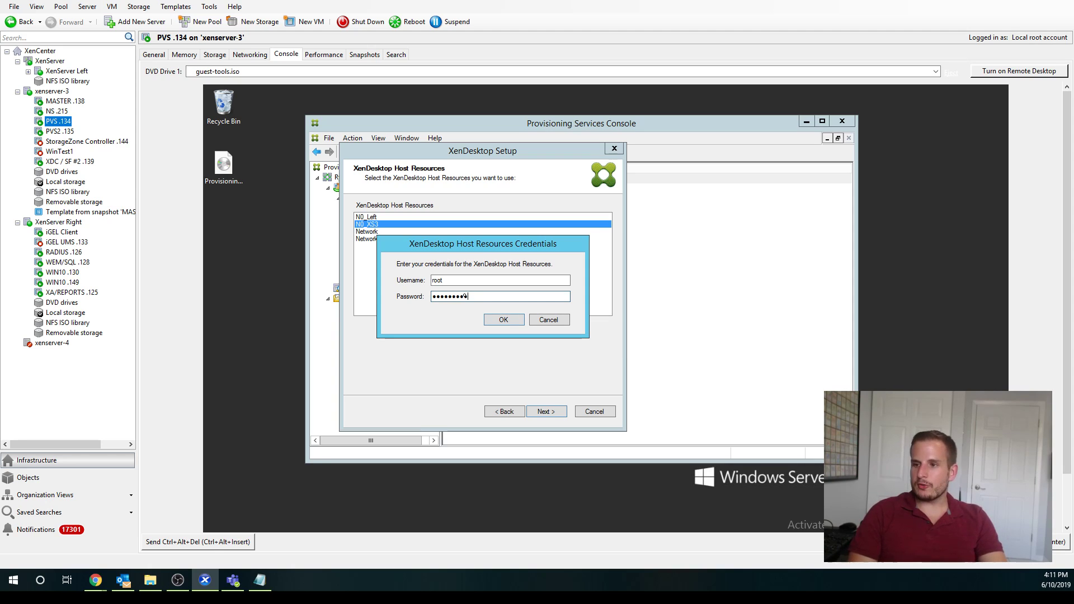
click(502, 320)
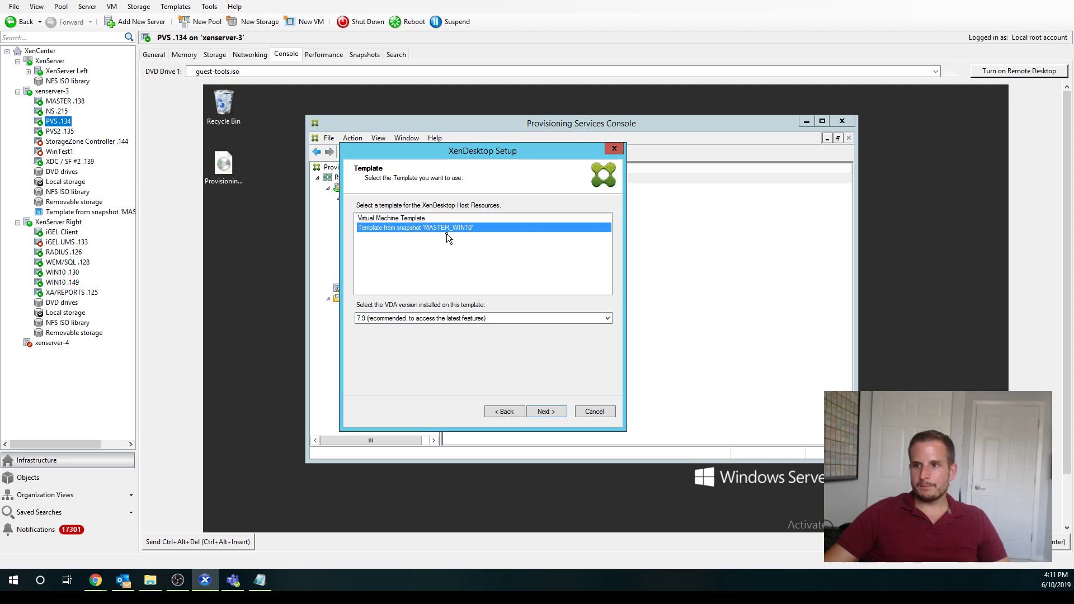
mouse_move(491, 315)
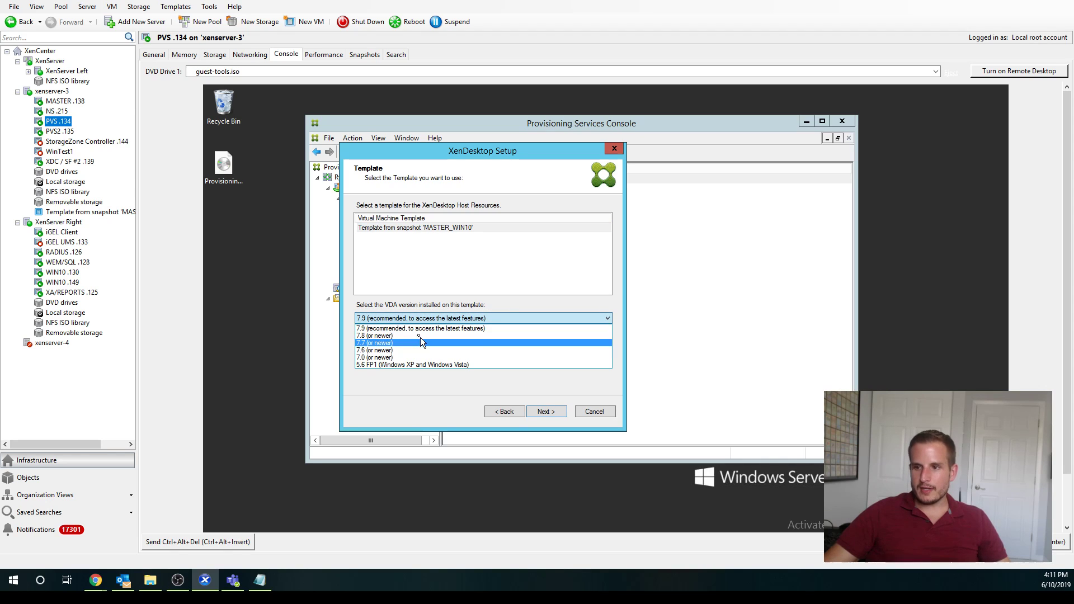
- Keep the recommended VDA version, choose the Store\Win10-Master vDisk and the existing Win10Test catalog
click(413, 365)
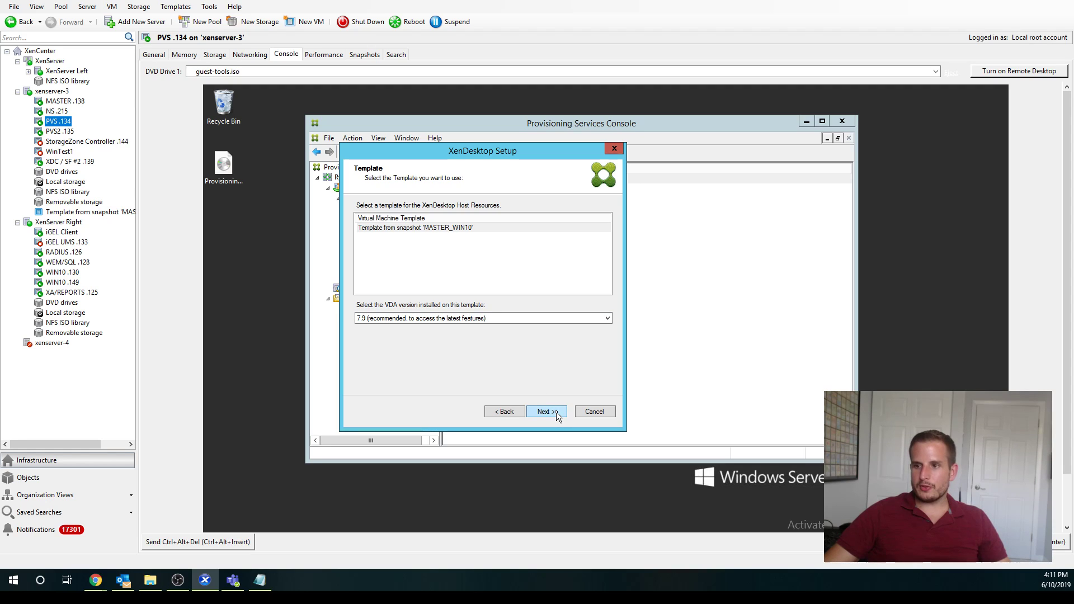
click(547, 411)
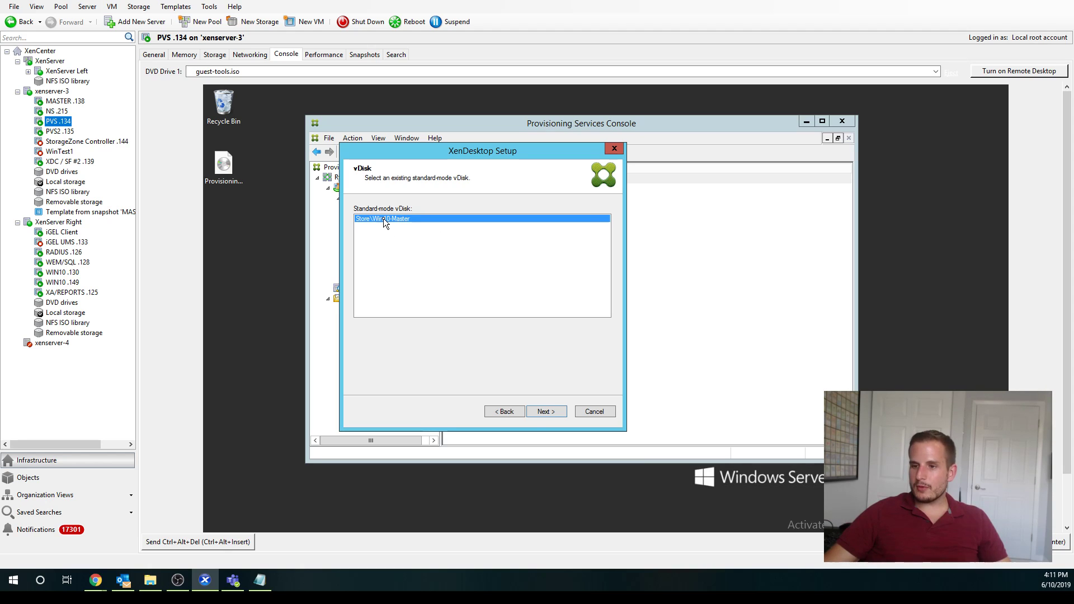
click(545, 411)
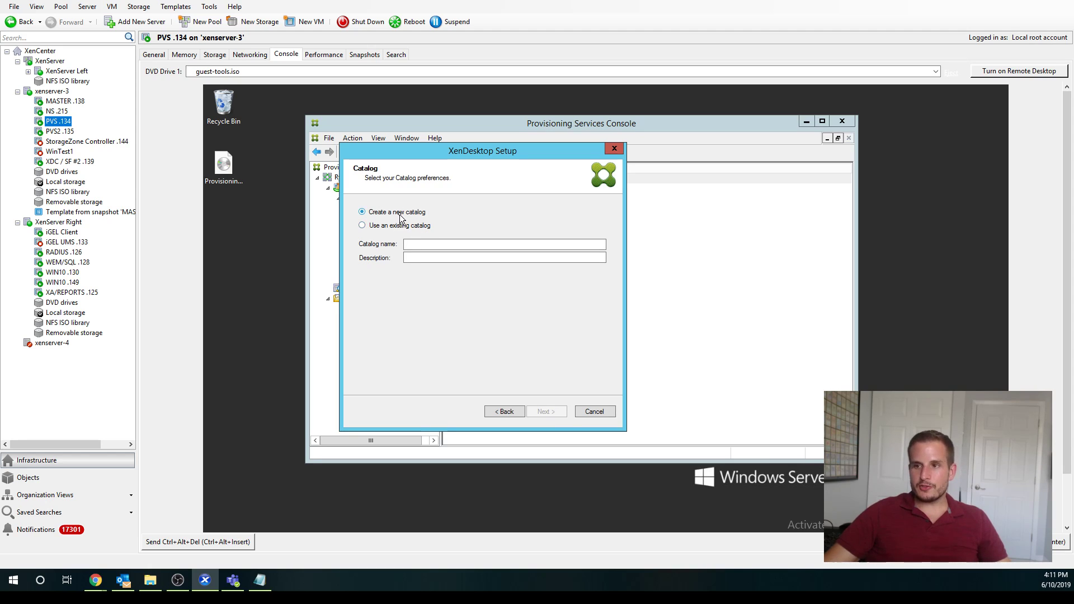
click(361, 225)
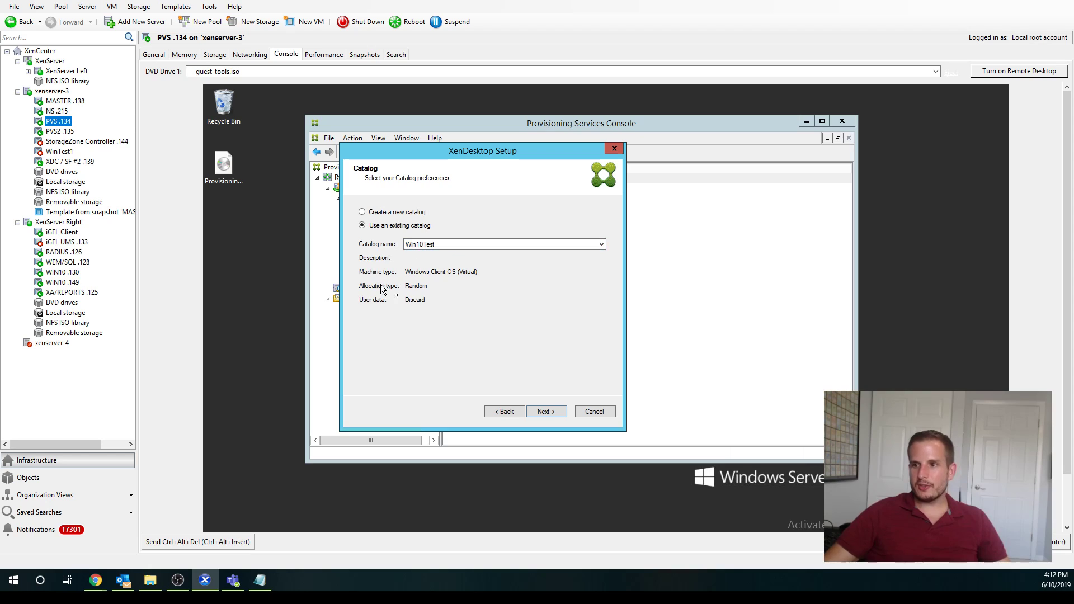
click(545, 410)
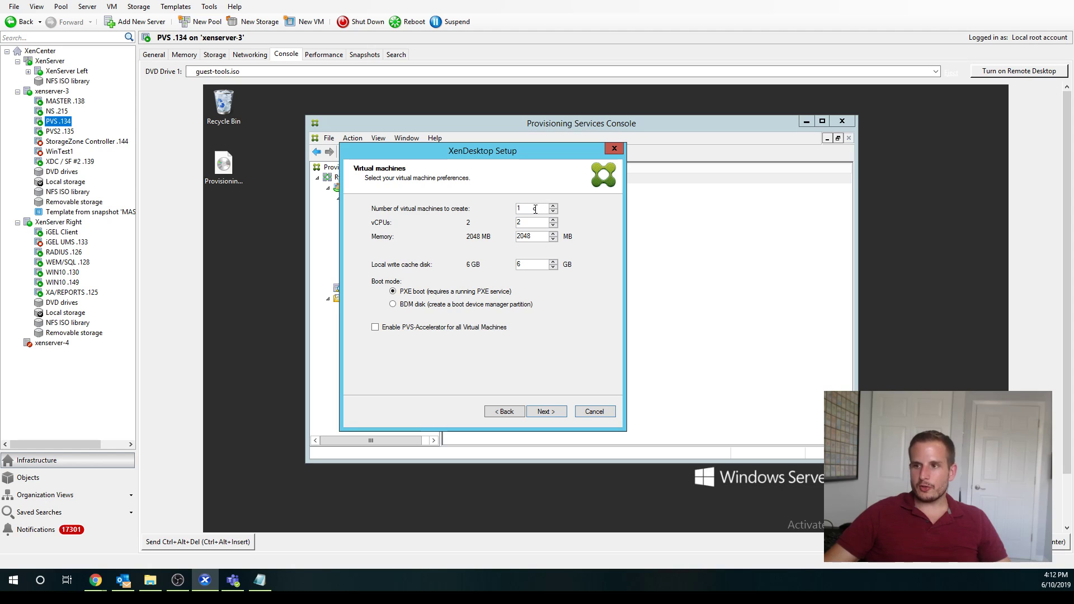
- Set 10 VMs, 4 vCPUs and 4048 MB memory, then cancel the wizard unfinished
text(0)
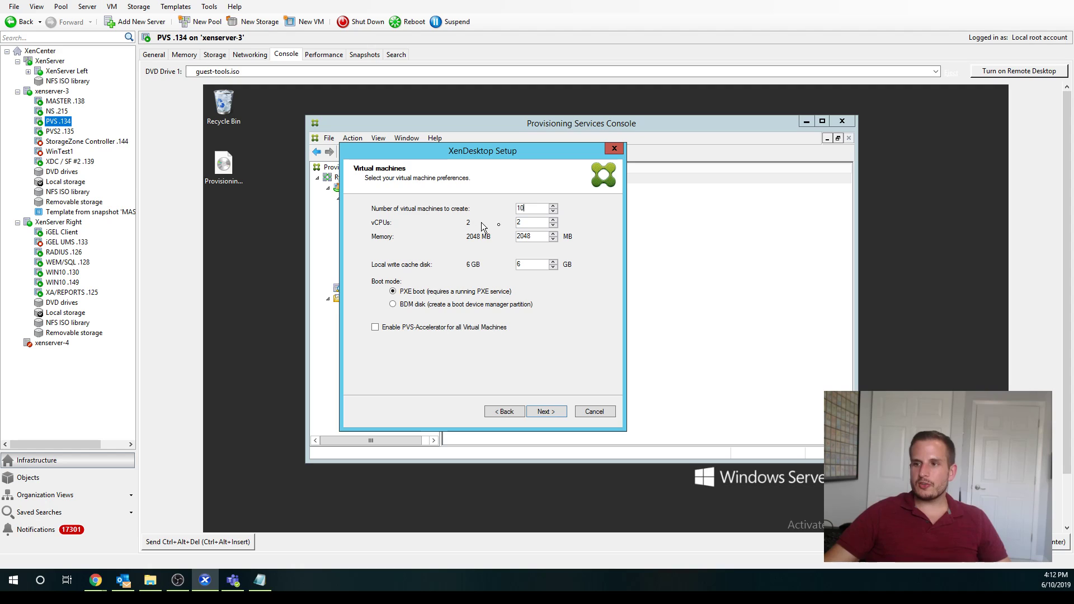
click(533, 222)
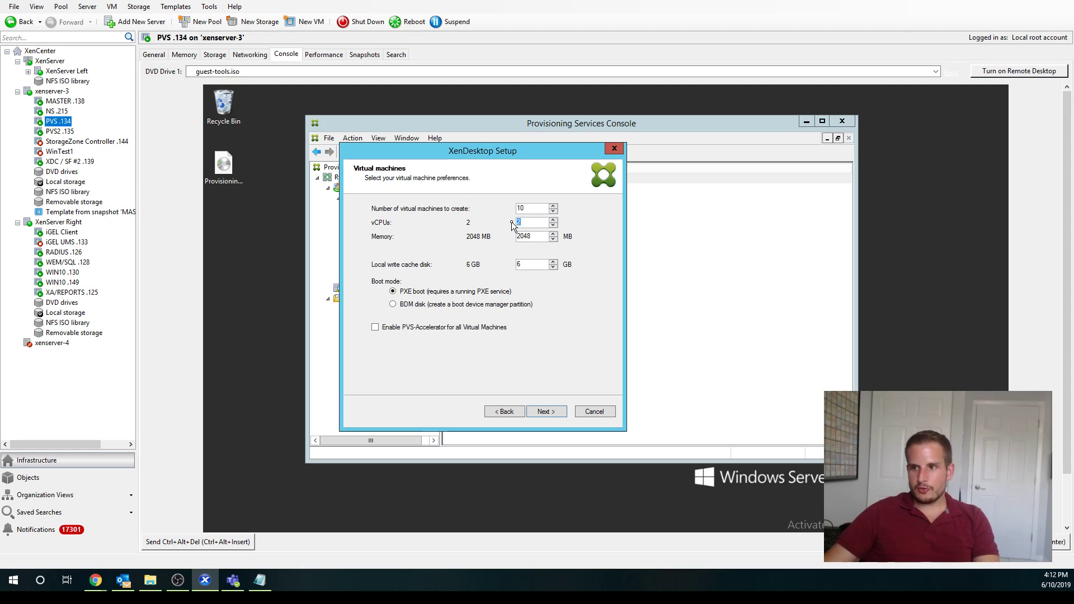
click(553, 219)
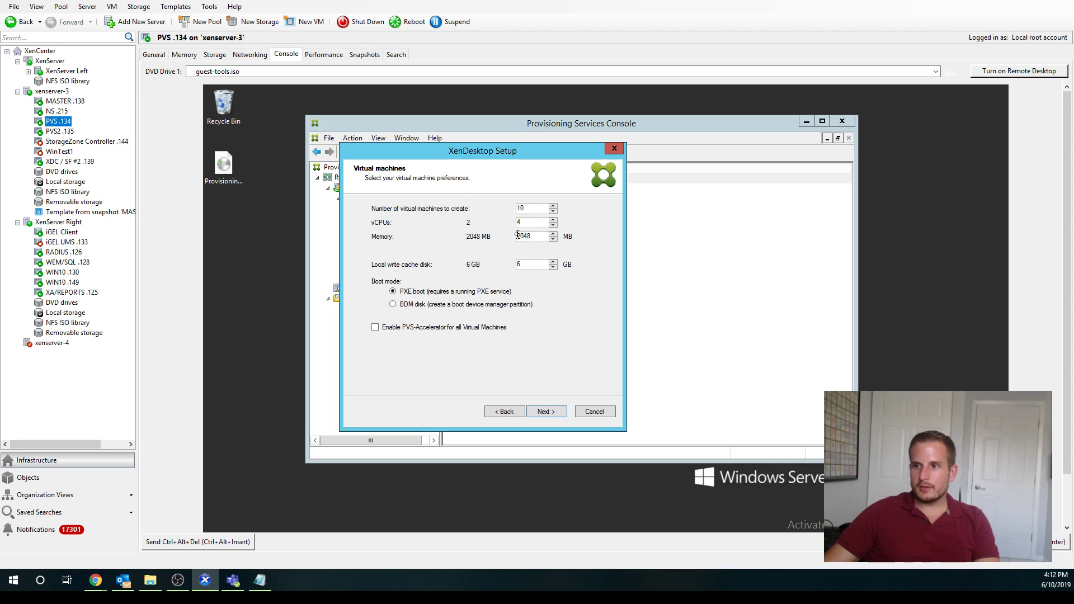
text(4048)
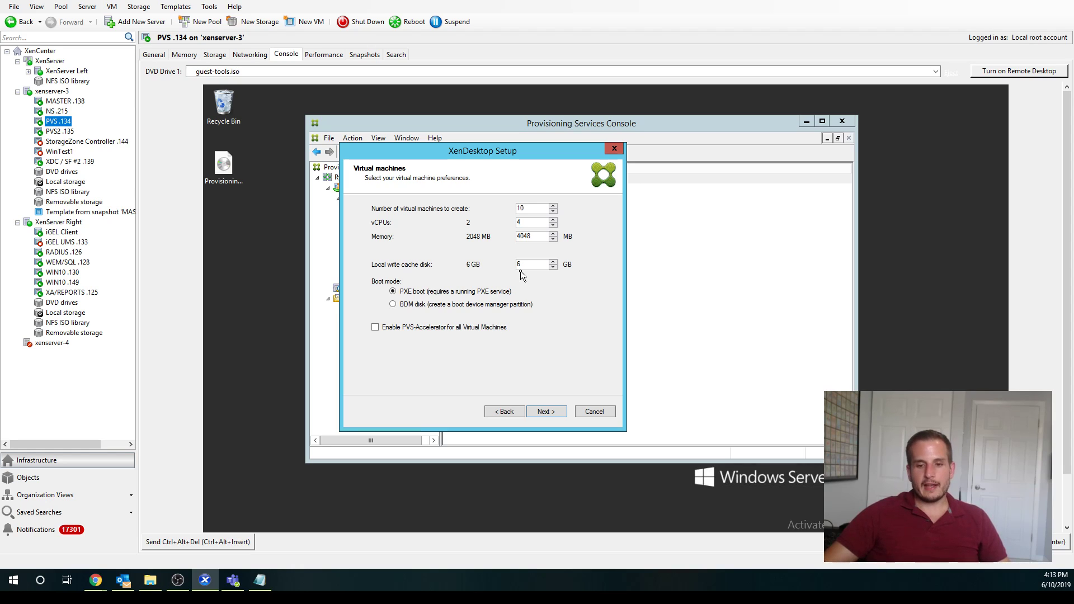
mouse_move(519, 277)
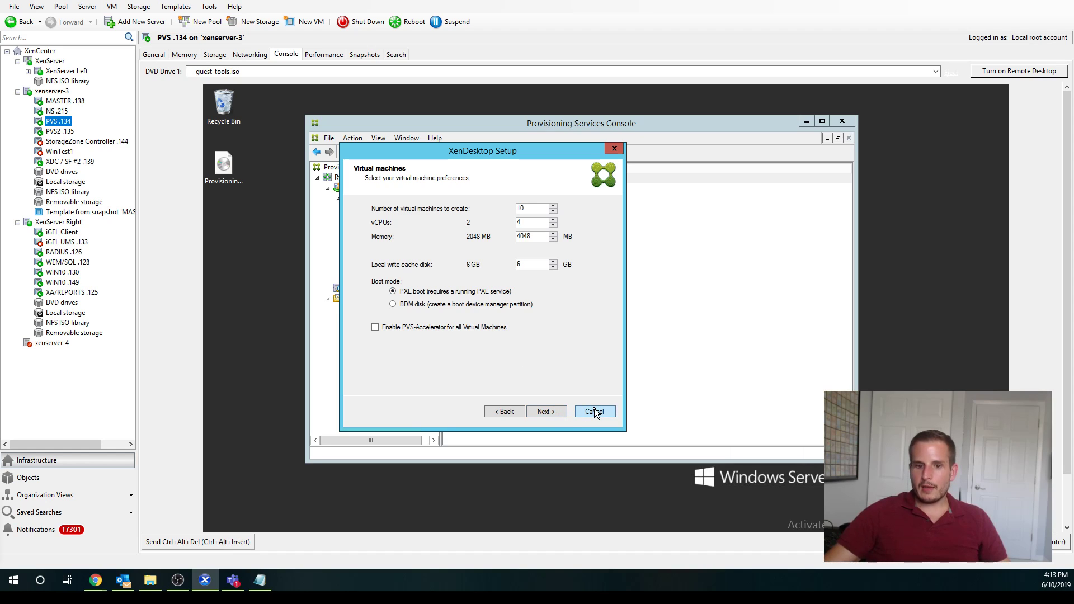
click(593, 412)
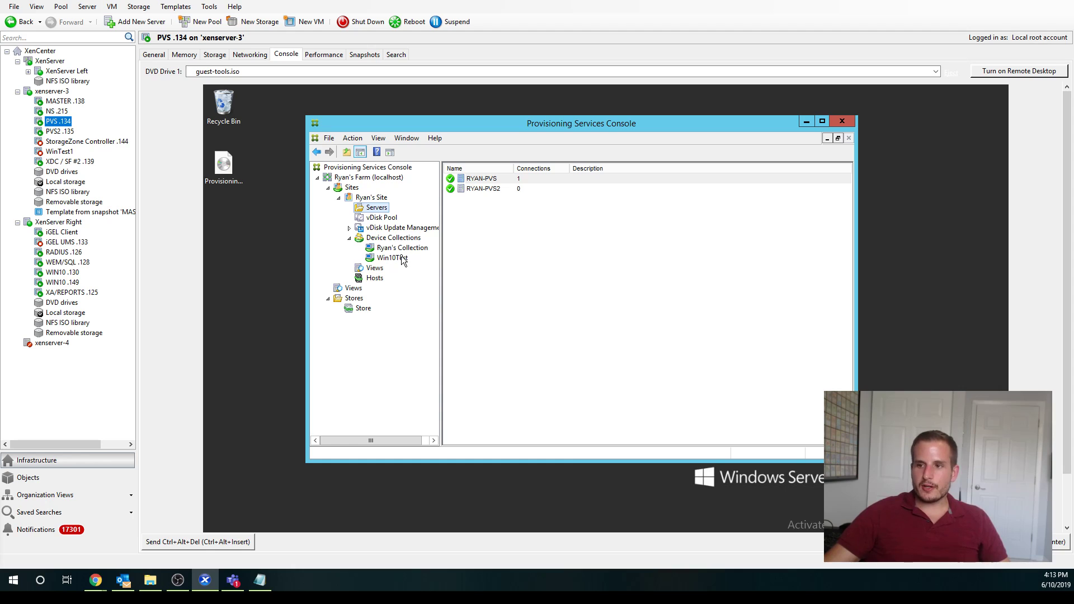
- View the Win10Test device collection and check the WinTest1 VM in the XenCenter tree
click(392, 258)
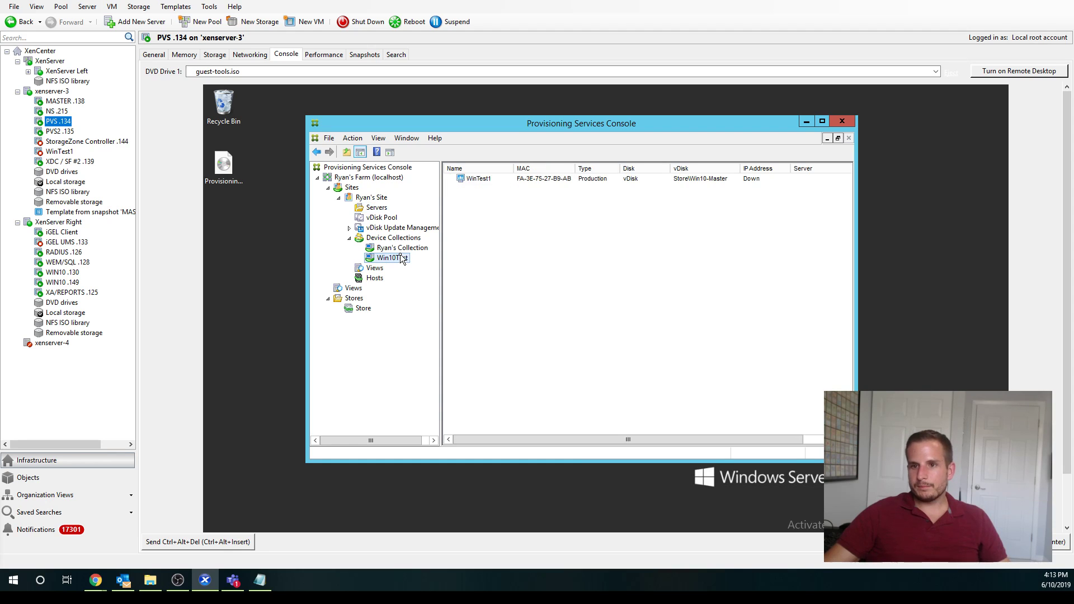
click(59, 152)
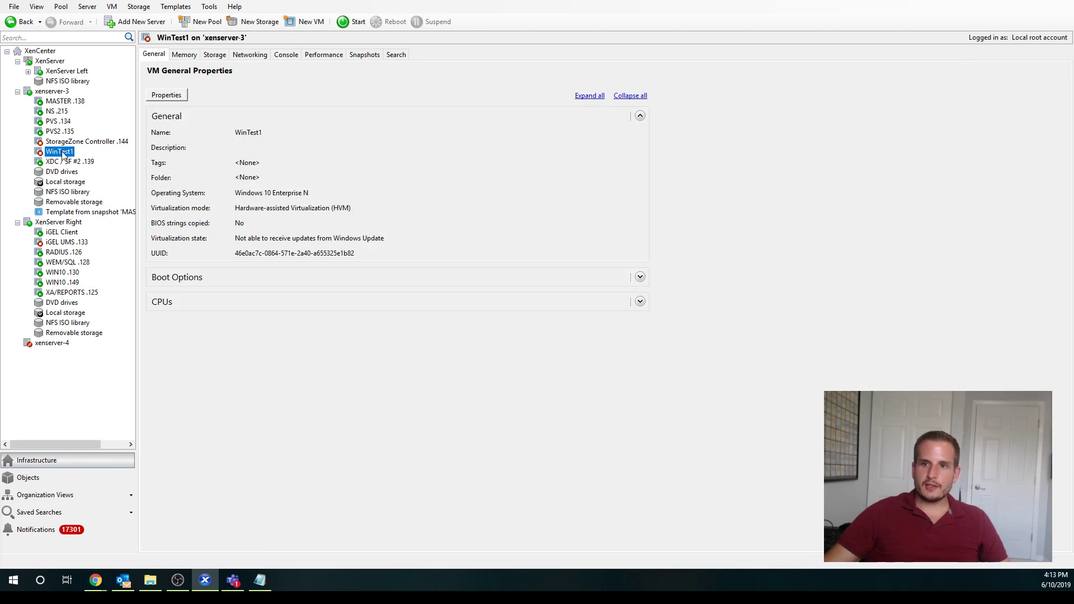
right_click(60, 151)
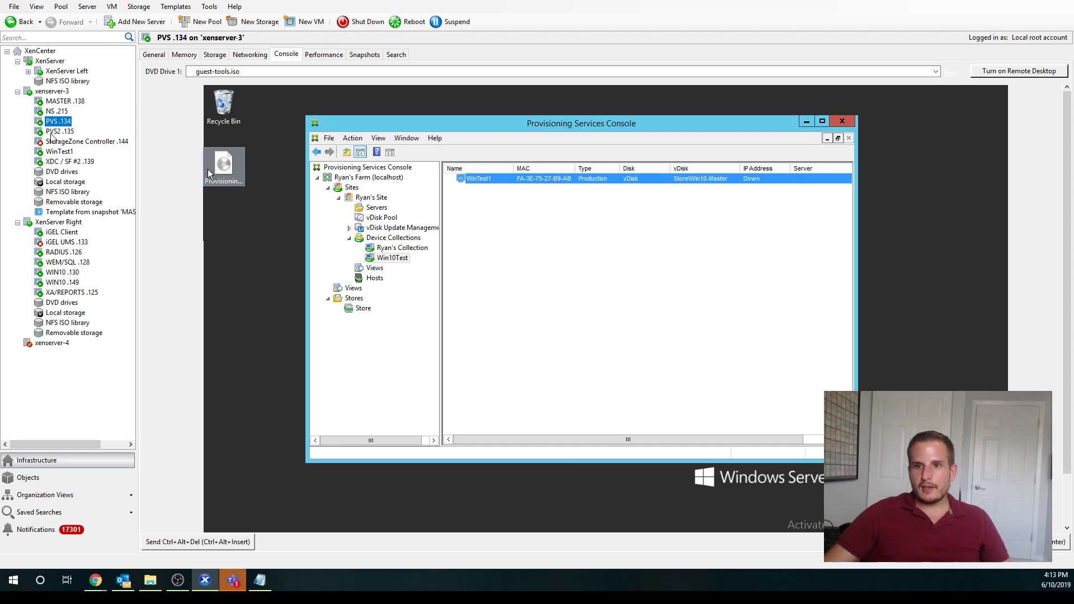
- Open the XDC / SF .121 console under XenServer Left and log in
click(29, 70)
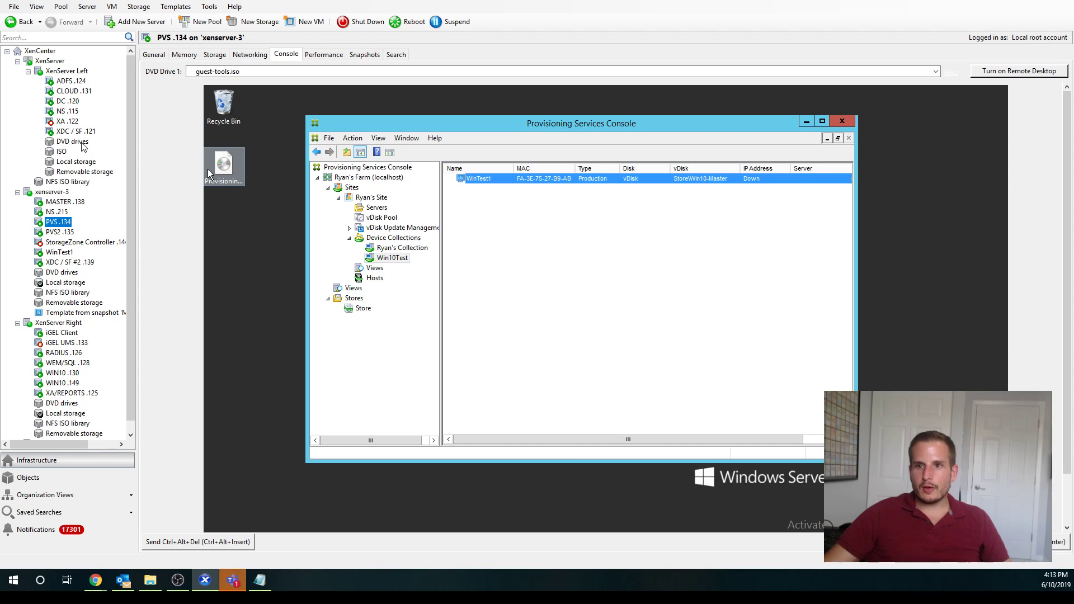
click(75, 131)
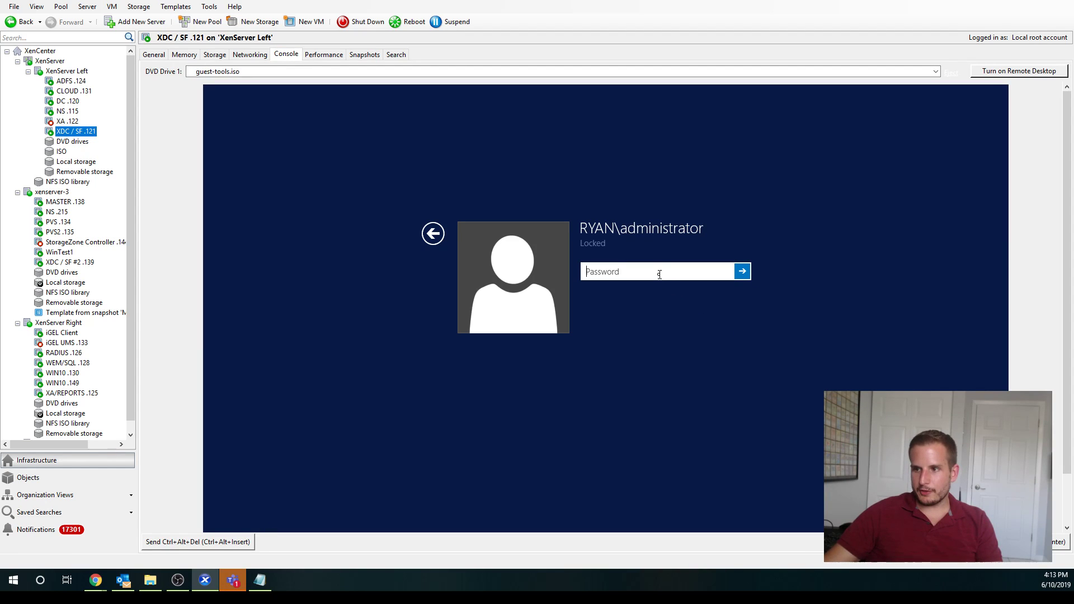
text(password)
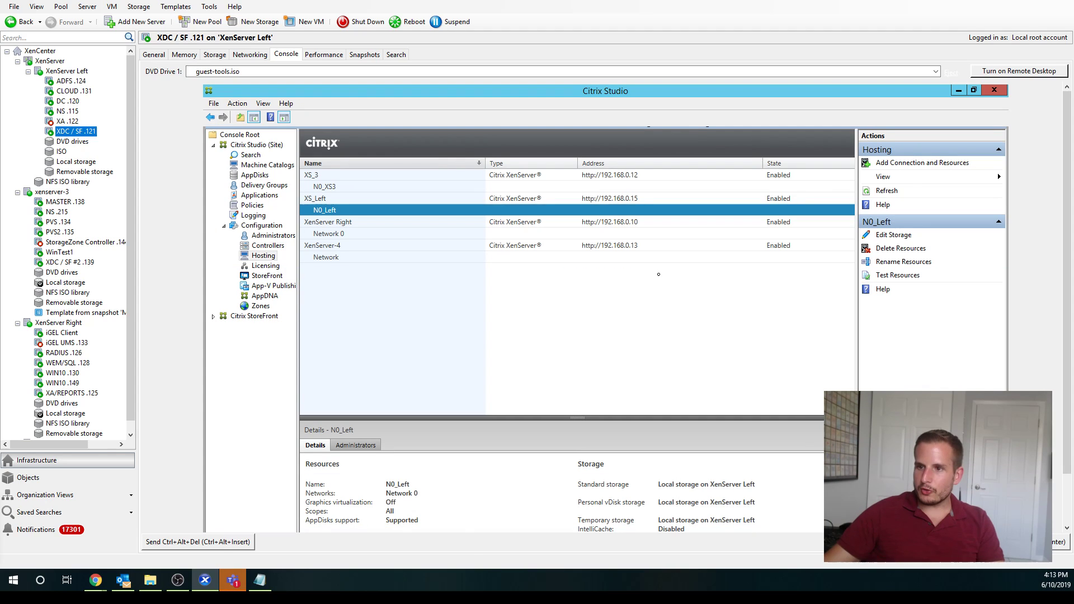
click(251, 154)
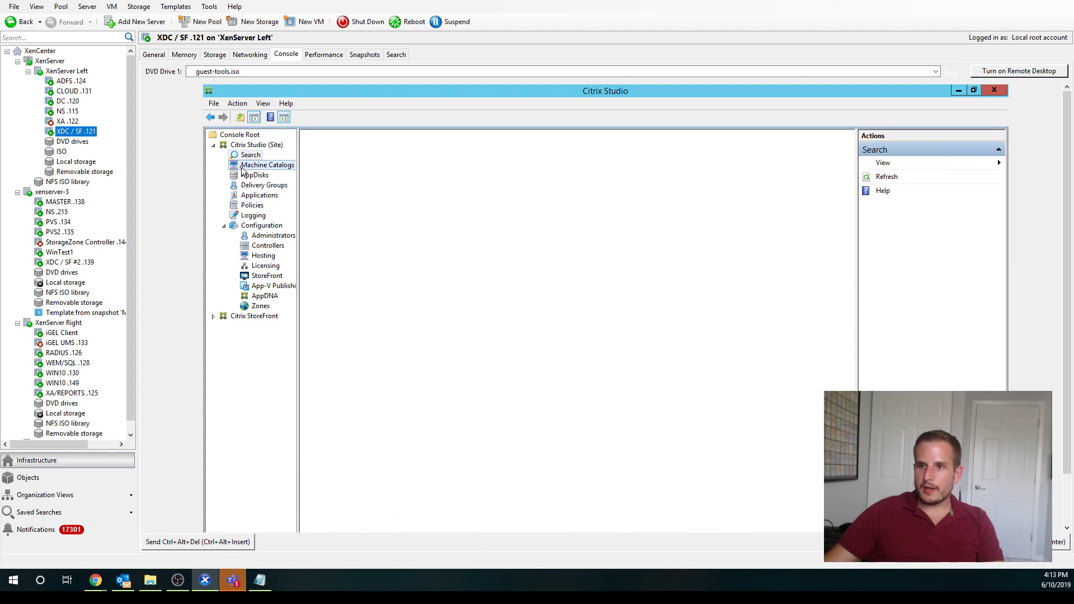
- Review the Win10Test machine catalog and the delivery groups in Studio, then return to PVS .134
click(268, 165)
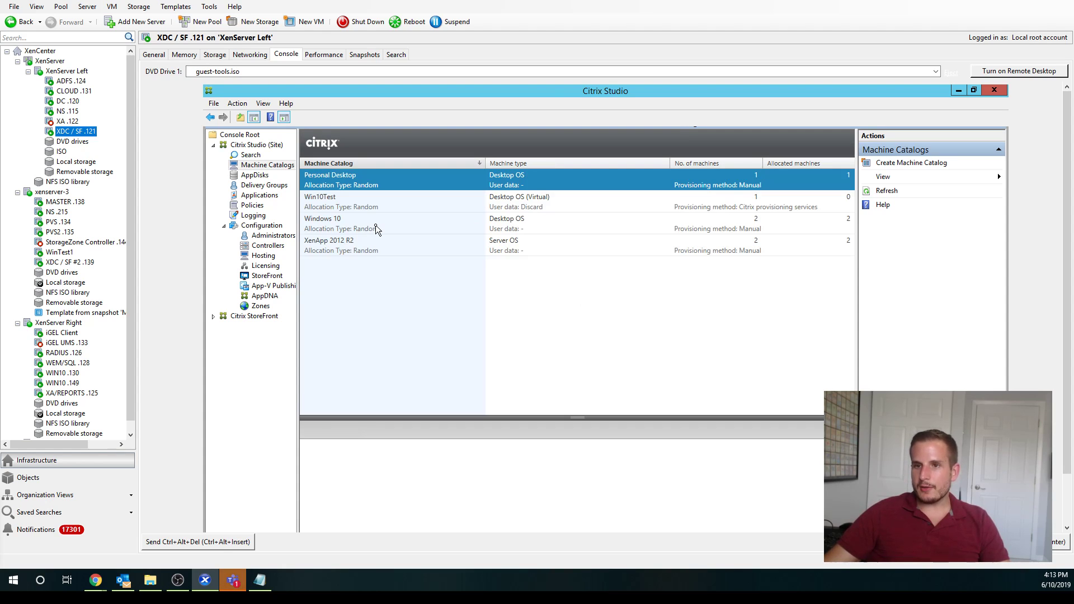
click(329, 174)
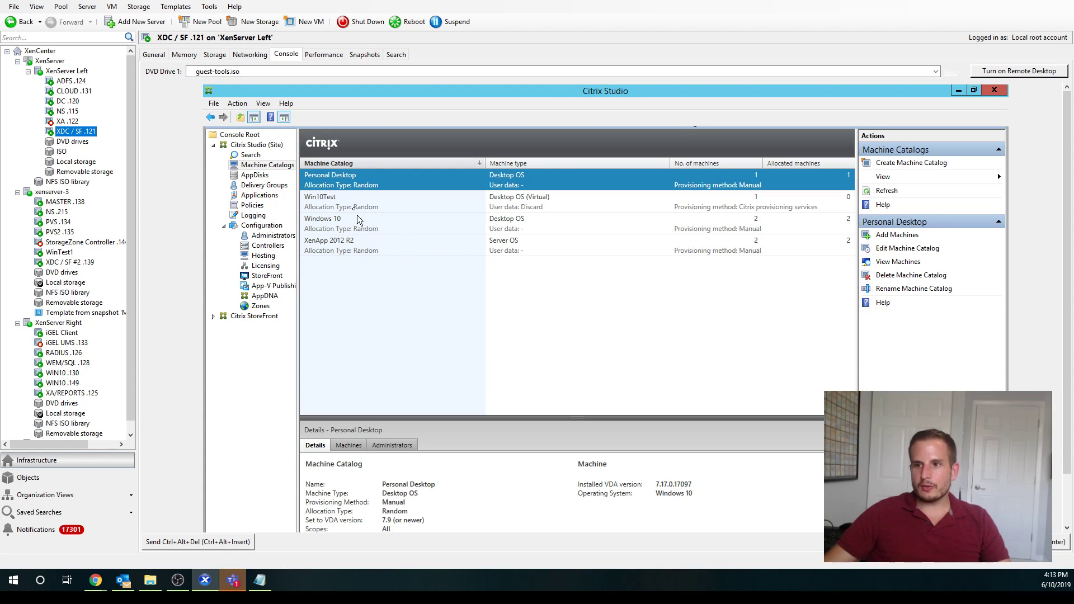
click(319, 197)
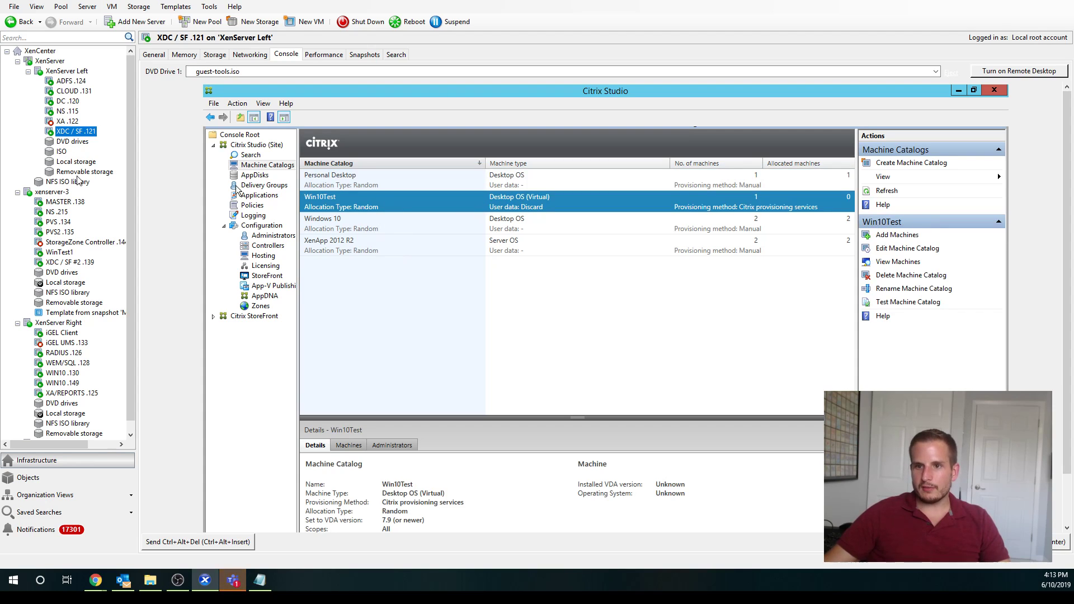
mouse_move(358, 193)
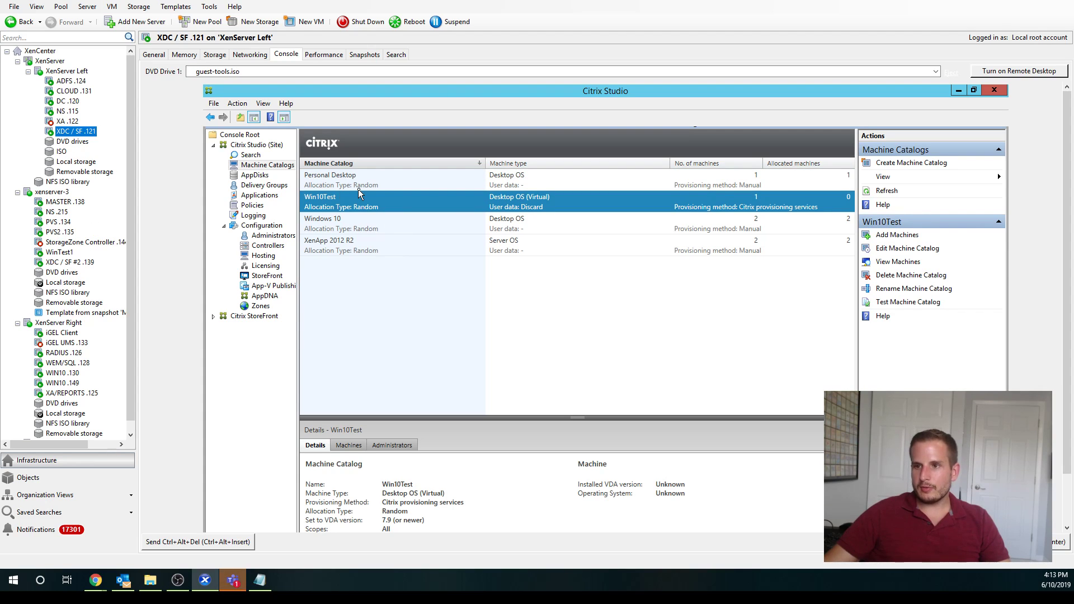
click(264, 185)
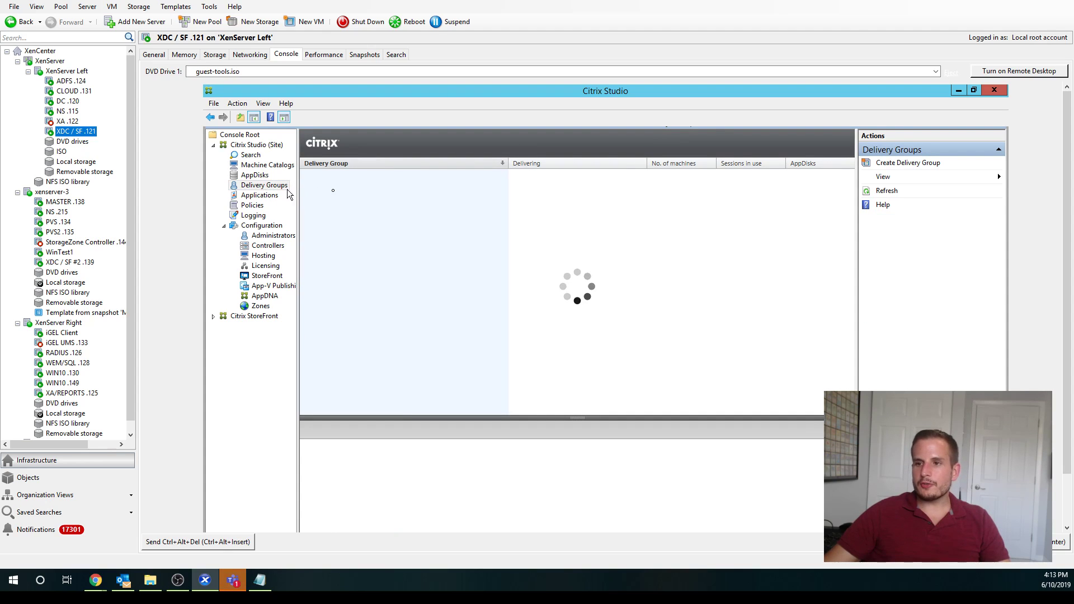
click(331, 178)
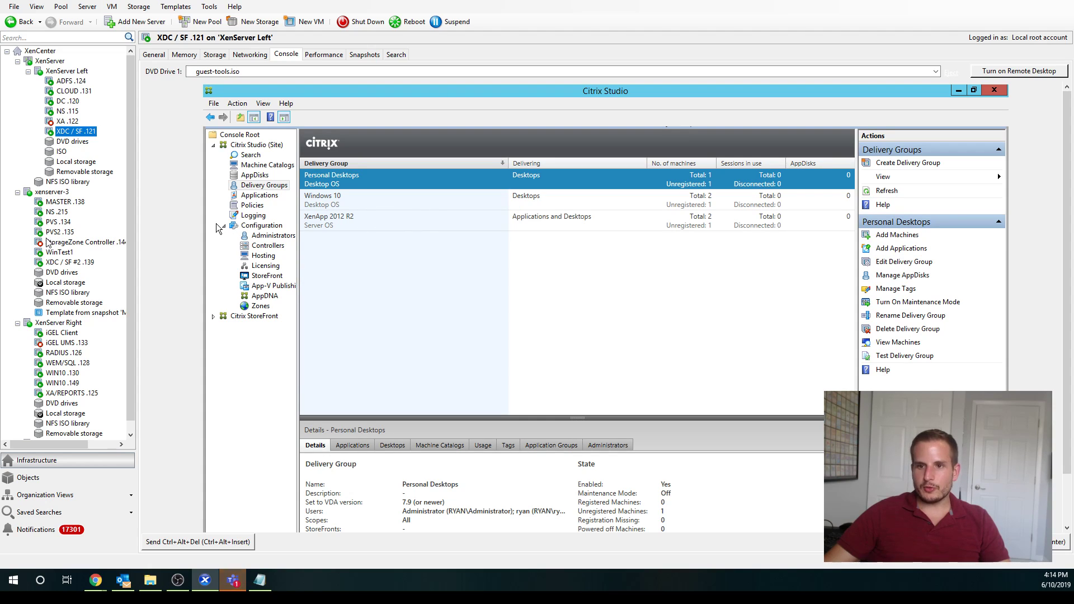
click(58, 222)
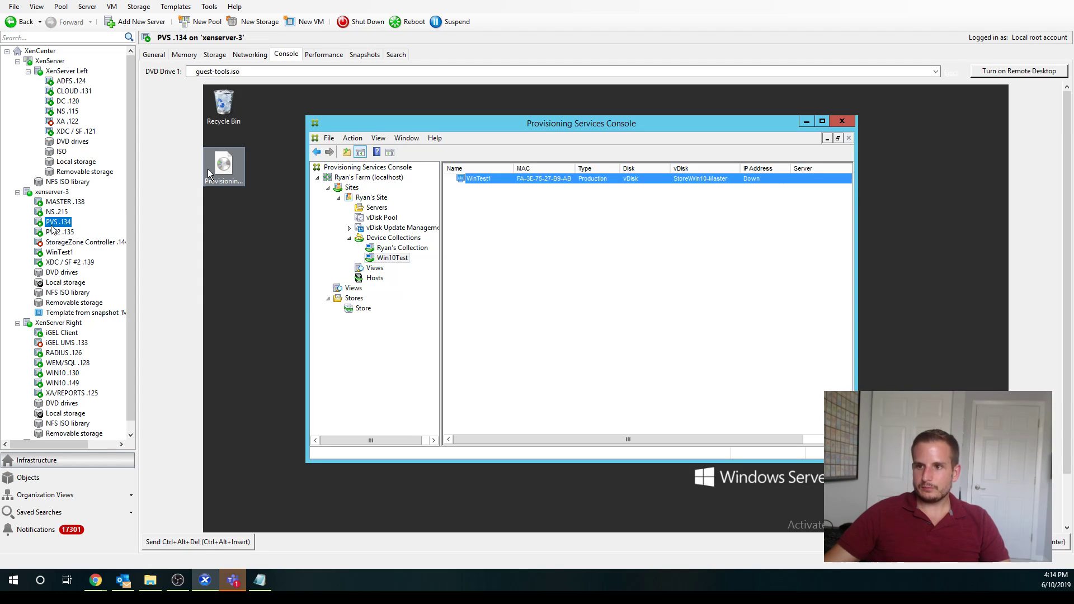
- List the servers RYAN-PVS and RYAN-PVS2 under Ryan's Site and bring up RYAN-PVS's actions
click(451, 222)
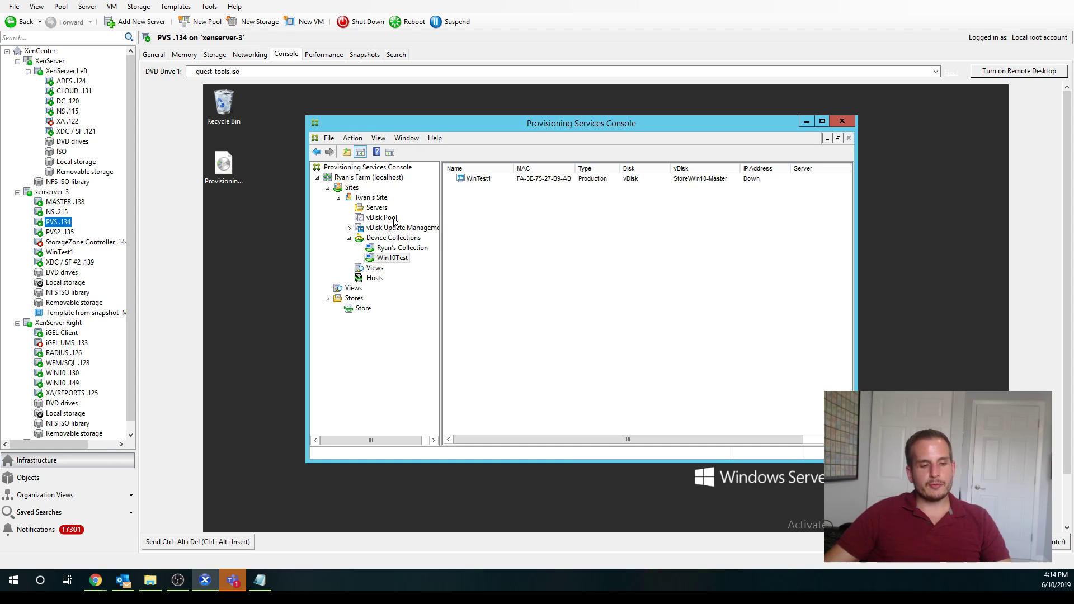
click(371, 197)
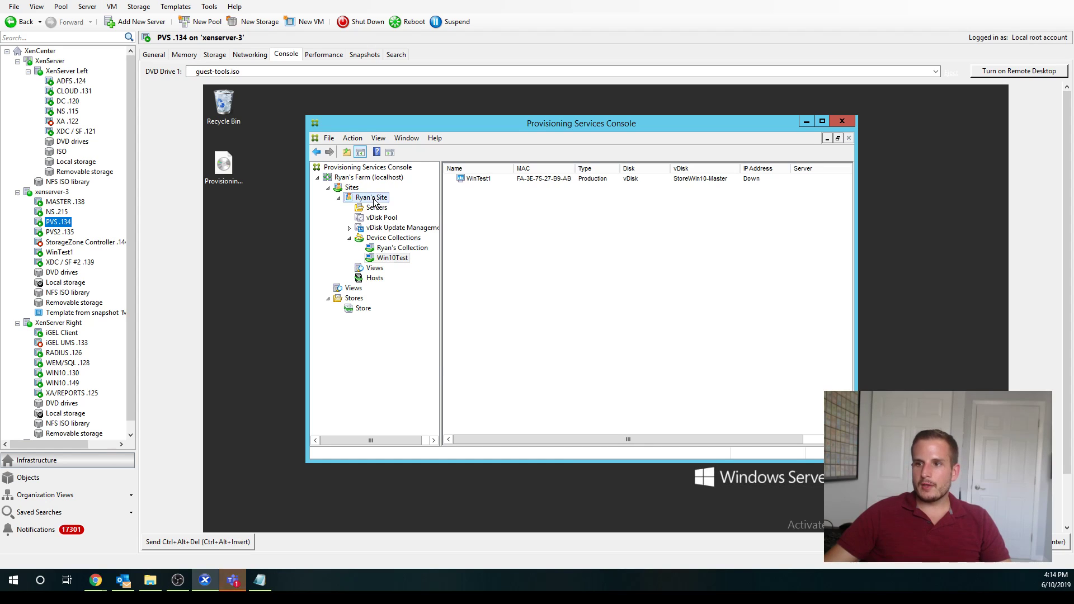
click(376, 208)
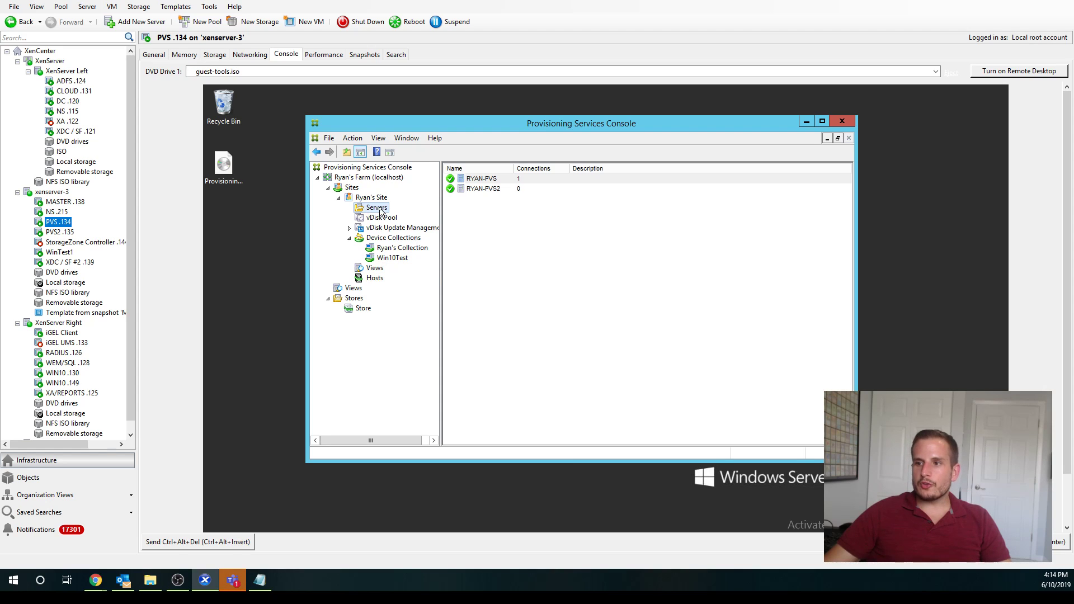
right_click(480, 178)
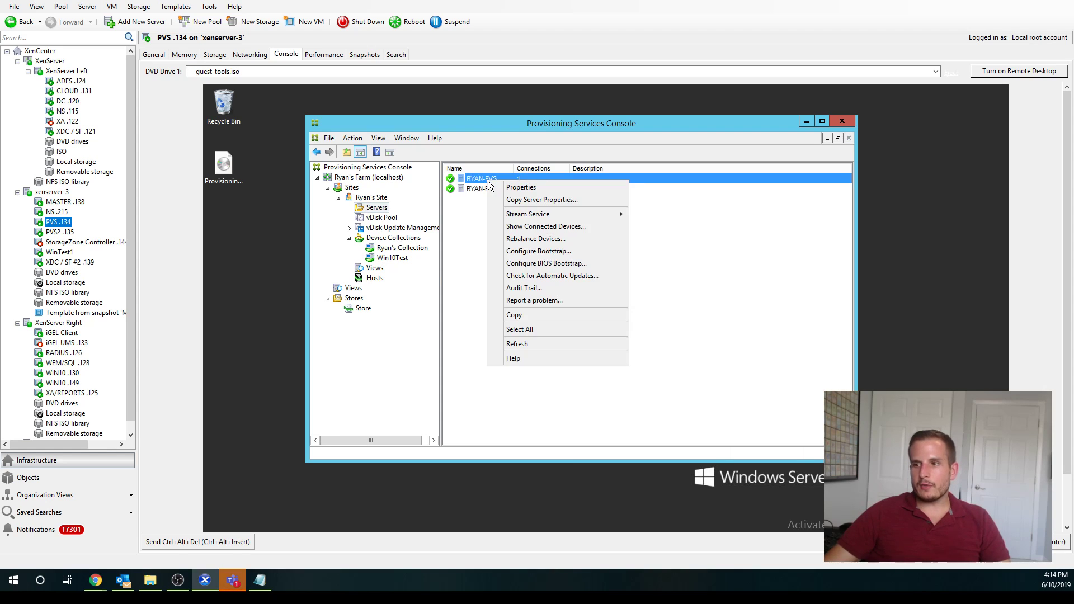
mouse_move(536, 239)
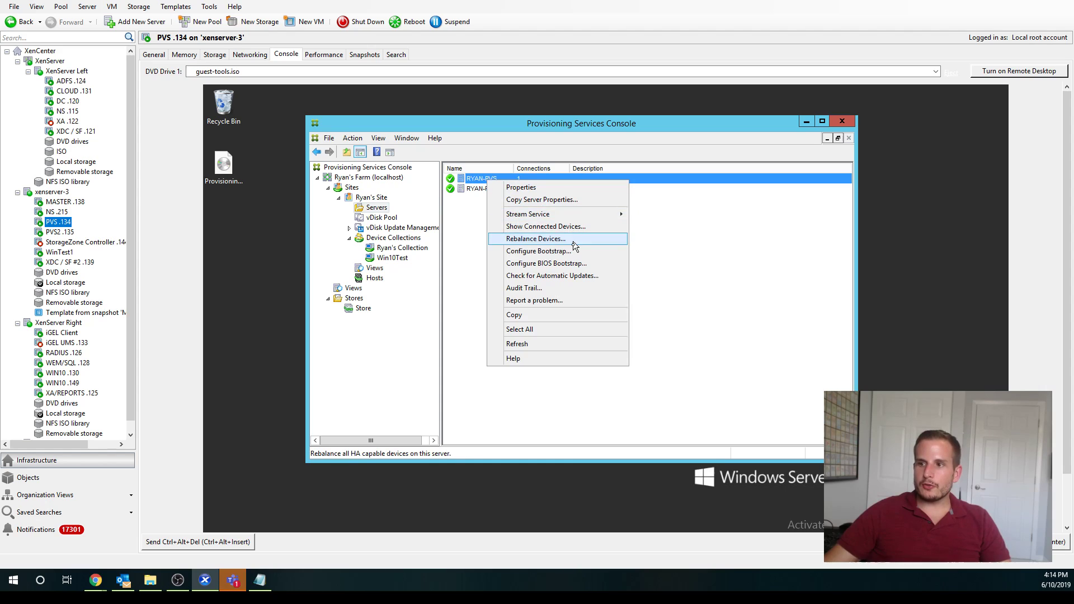
mouse_move(540, 251)
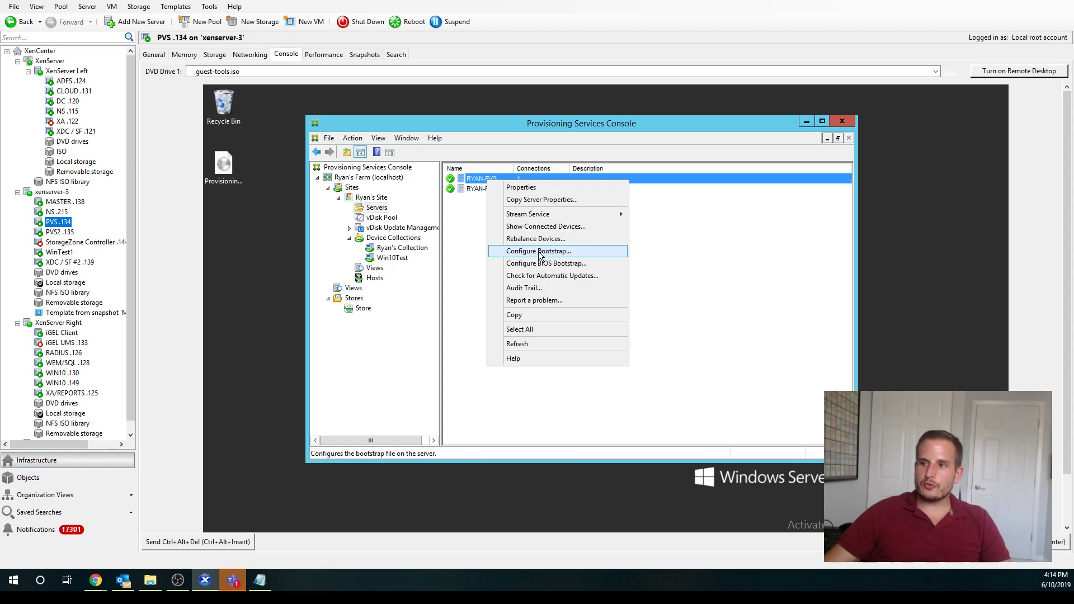
click(537, 251)
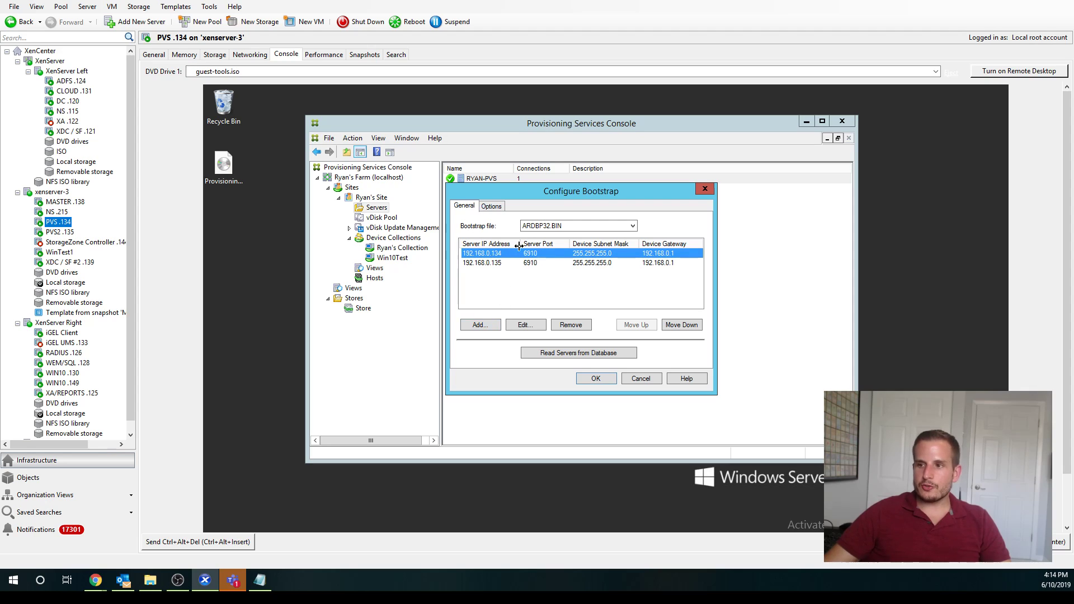
click(482, 262)
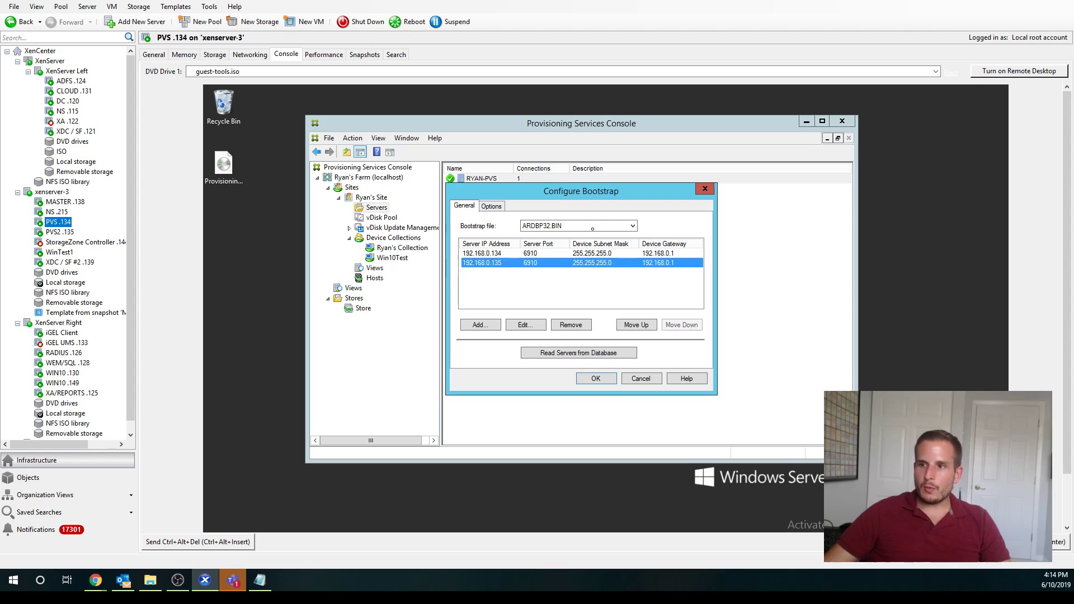
click(483, 253)
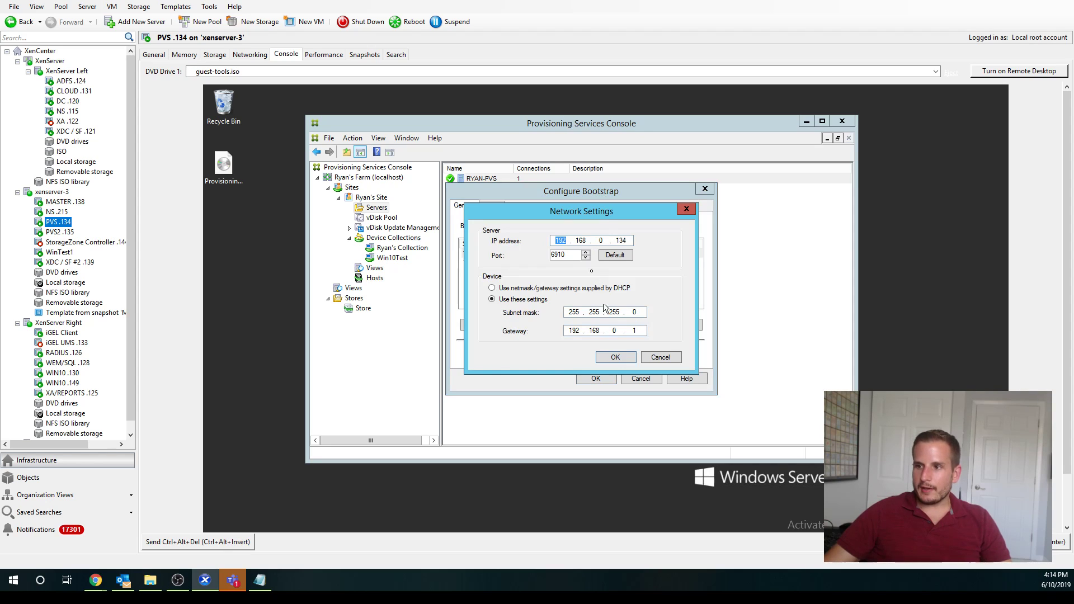
click(614, 357)
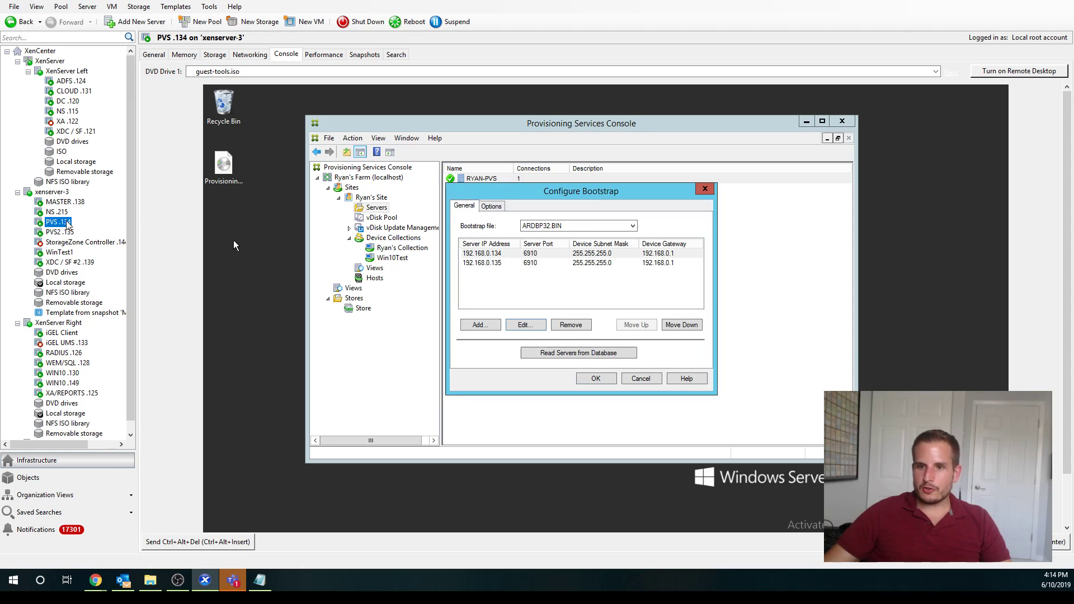
click(513, 262)
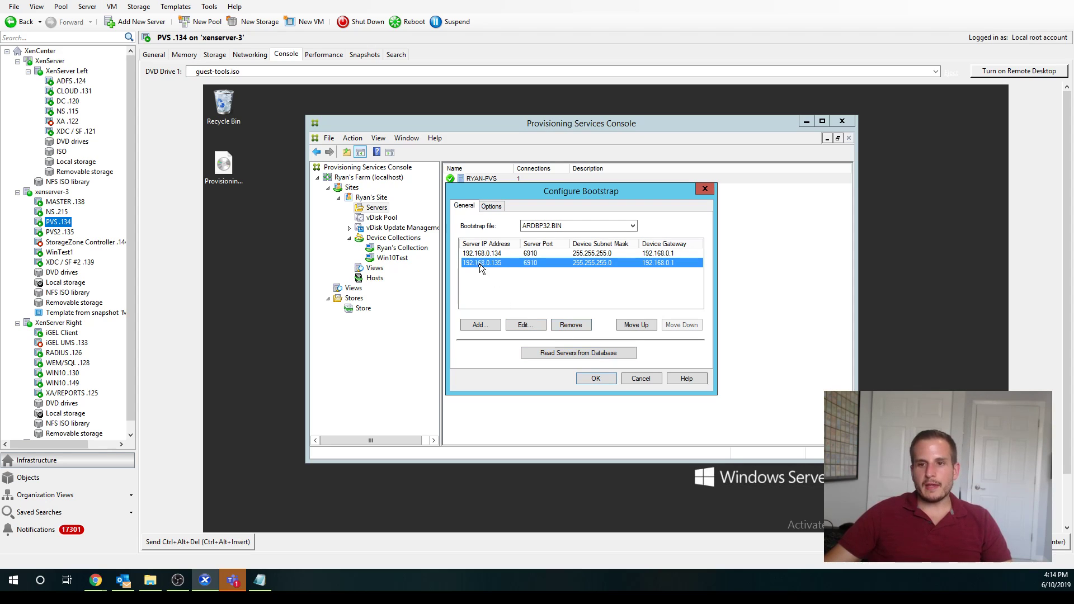
mouse_move(533, 275)
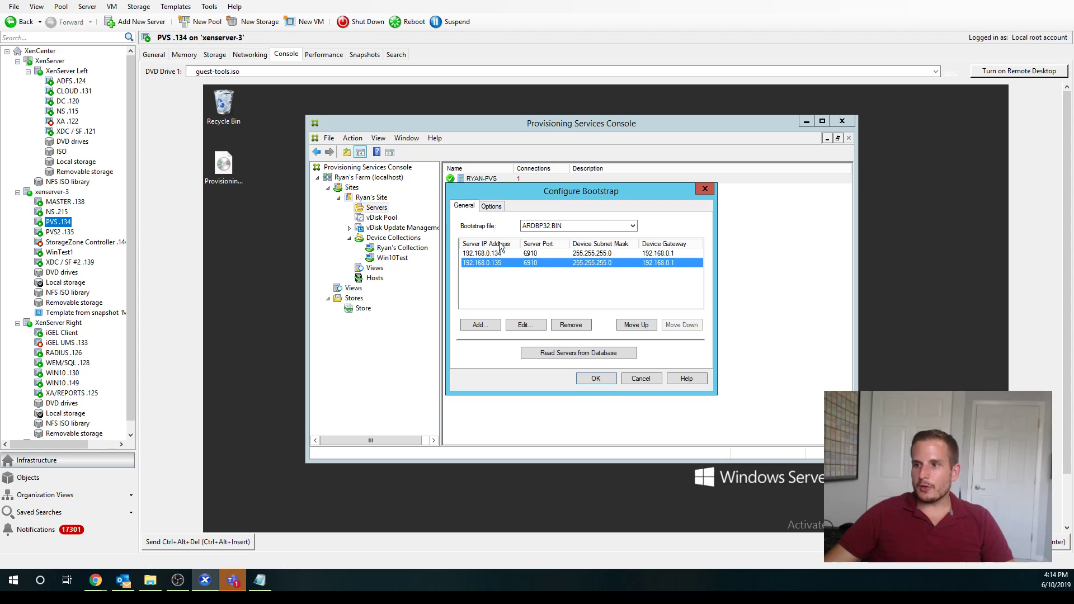
click(640, 378)
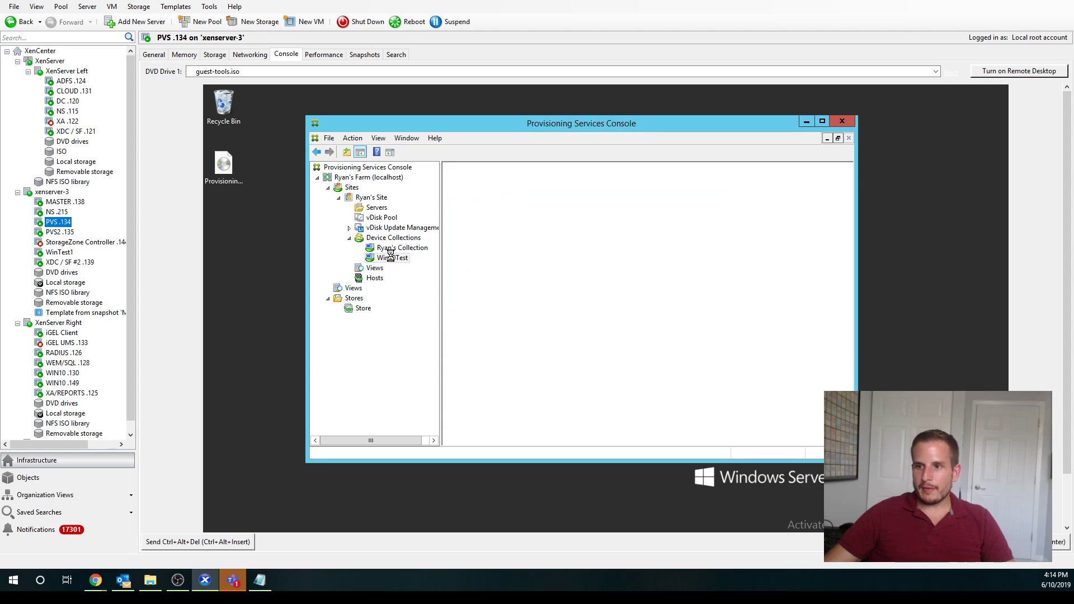
- Check the WinTest1 device in Win10Test, then bring up RYAN-PVS's server actions again
click(402, 247)
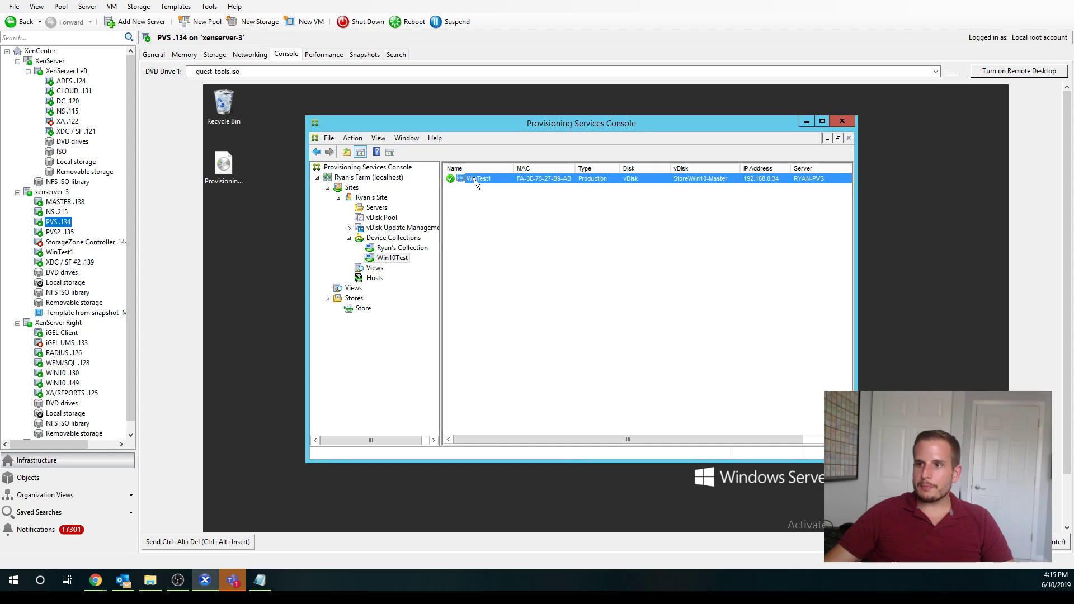
right_click(476, 179)
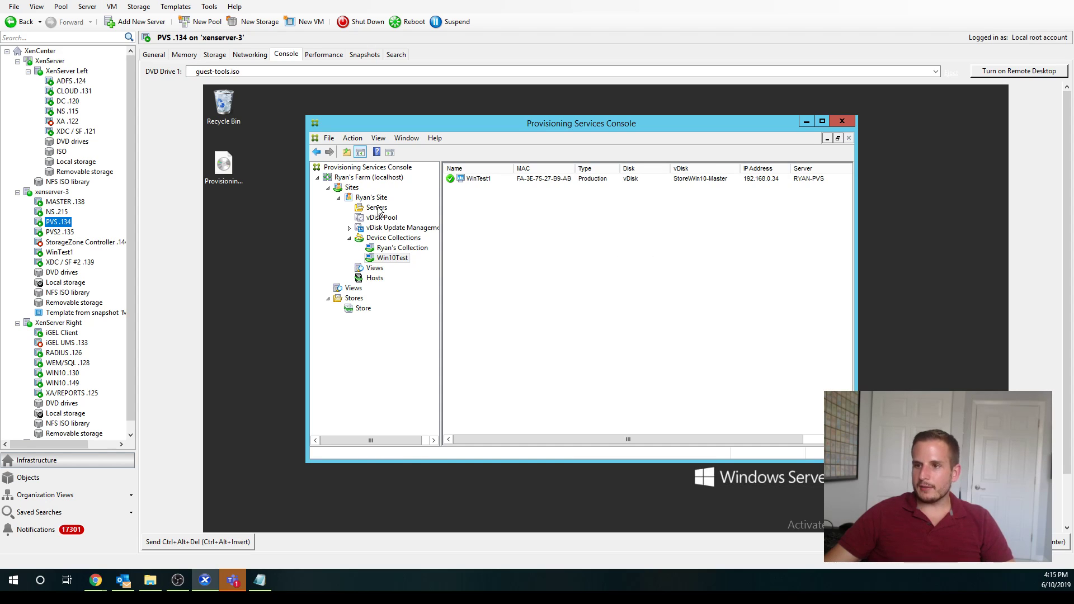
click(376, 209)
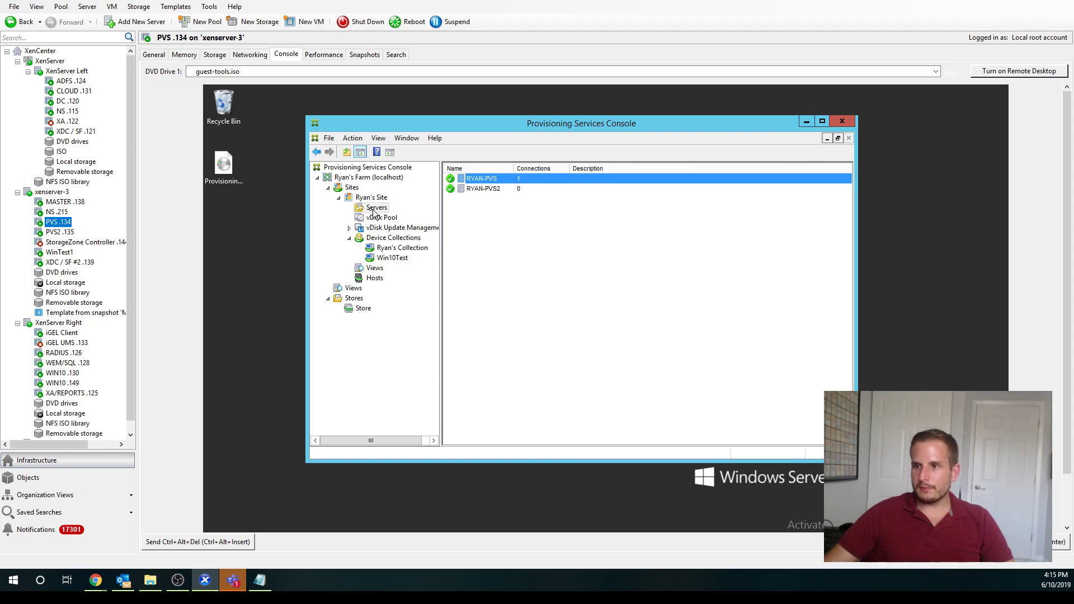
right_click(481, 178)
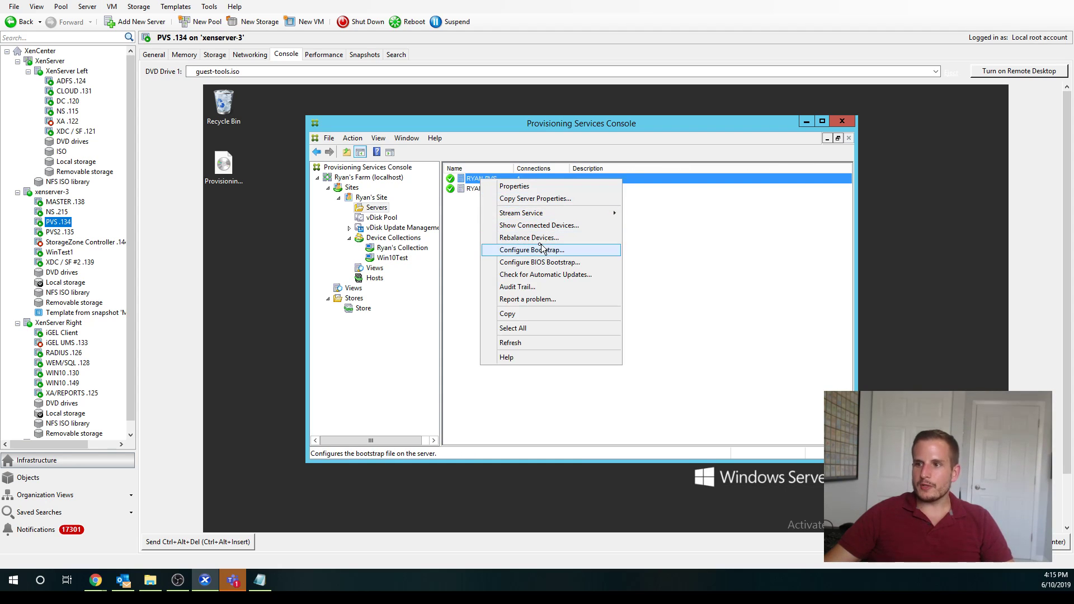
click(530, 249)
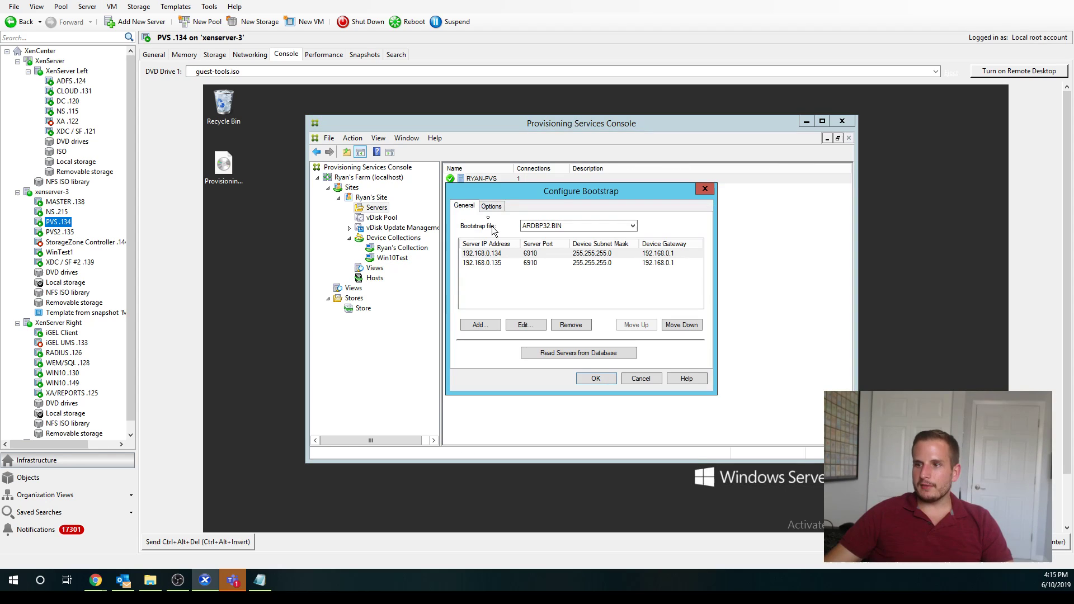
click(490, 206)
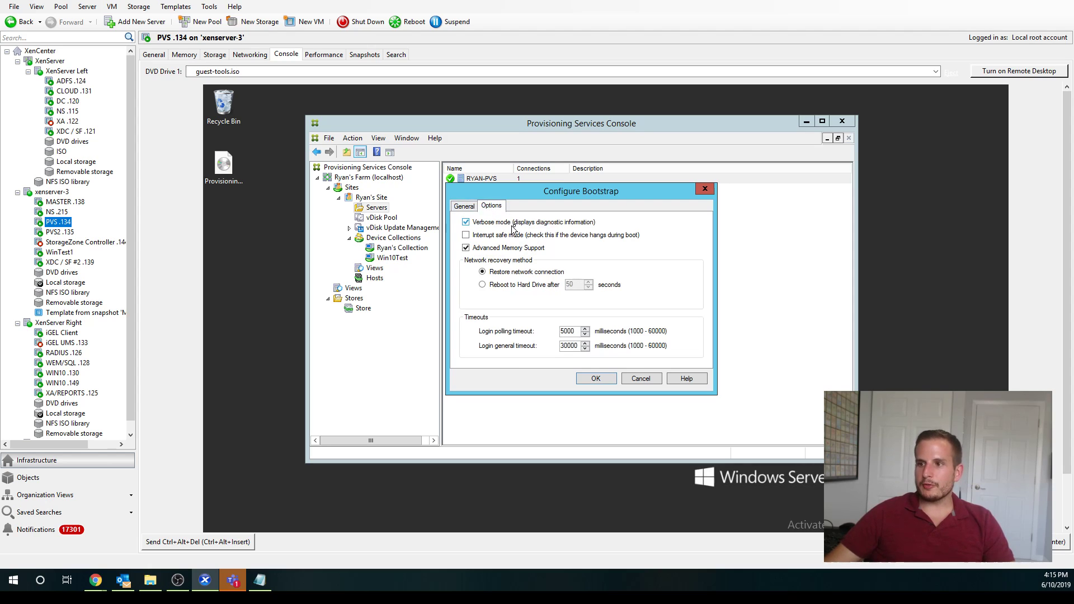
mouse_move(416, 181)
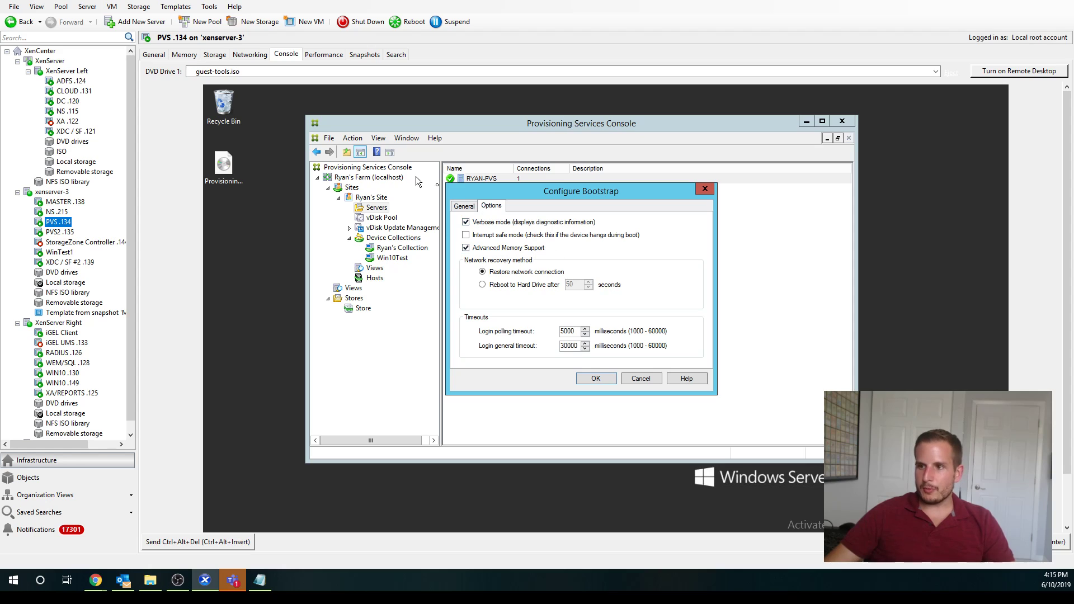
click(469, 209)
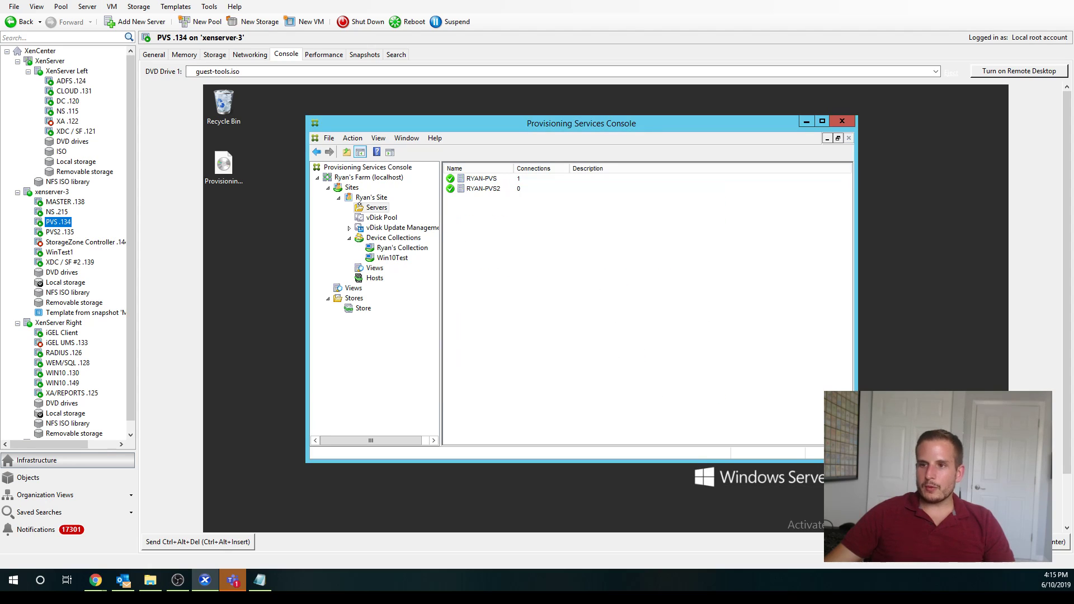
- Start the Streamed VM Setup wizard from Ryan's Site and reach the hypervisor step with Citrix XenServer
right_click(372, 197)
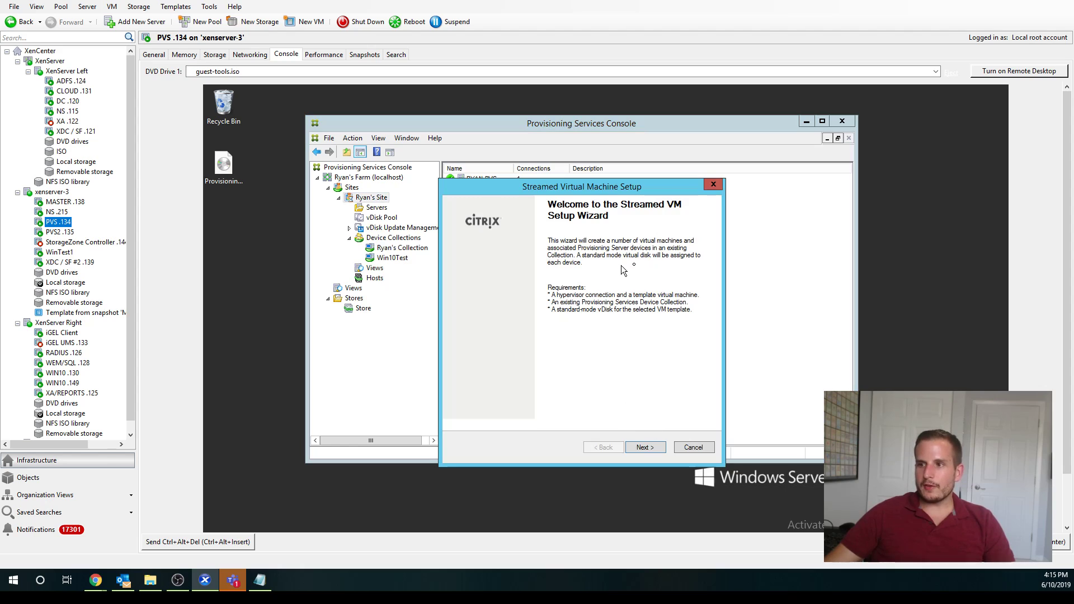
mouse_move(642, 252)
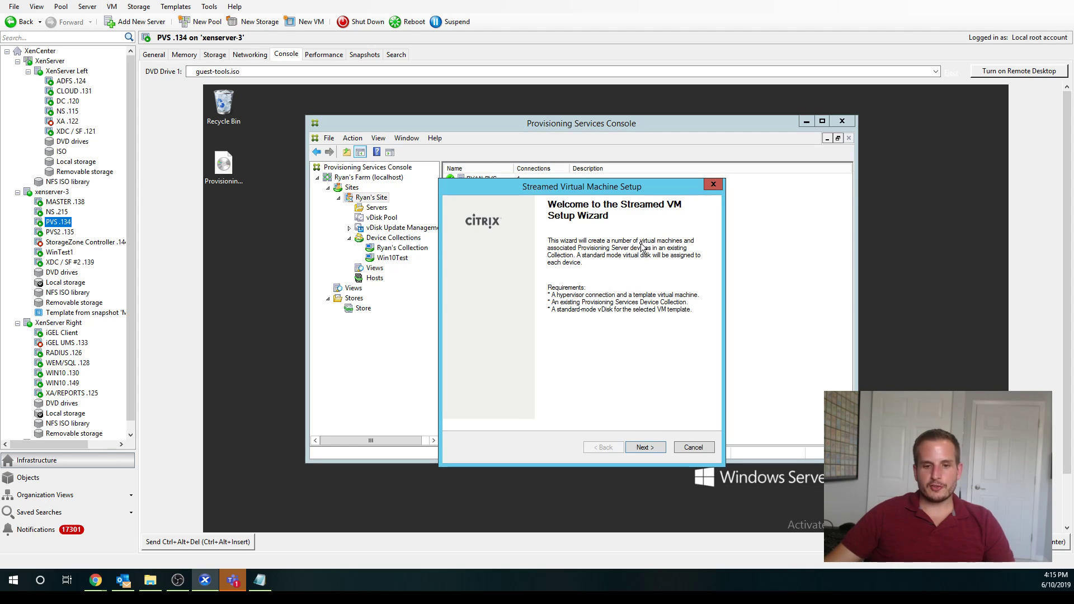
click(644, 446)
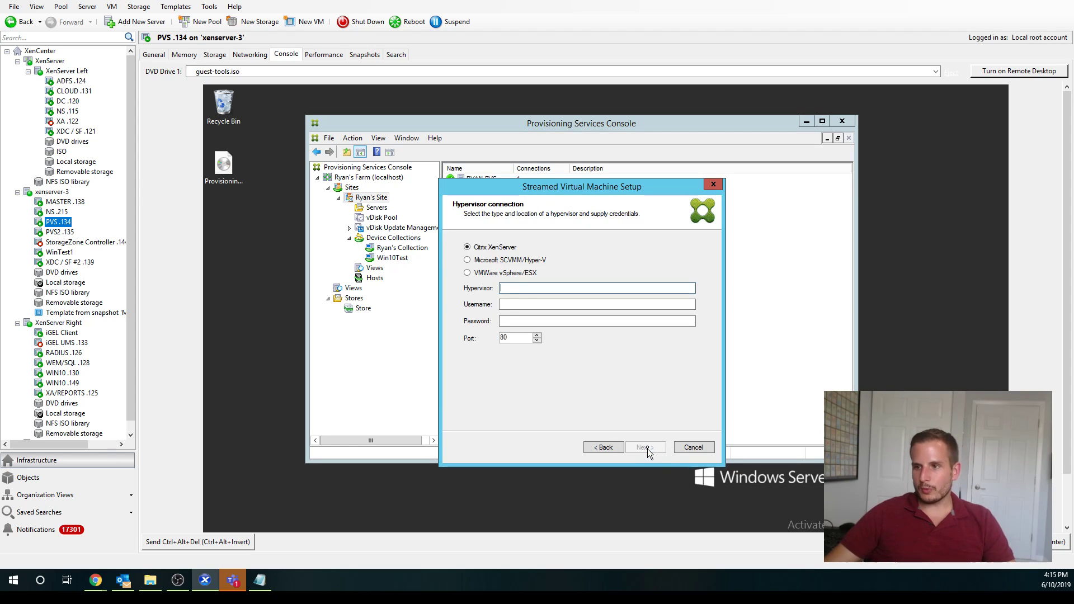
click(597, 288)
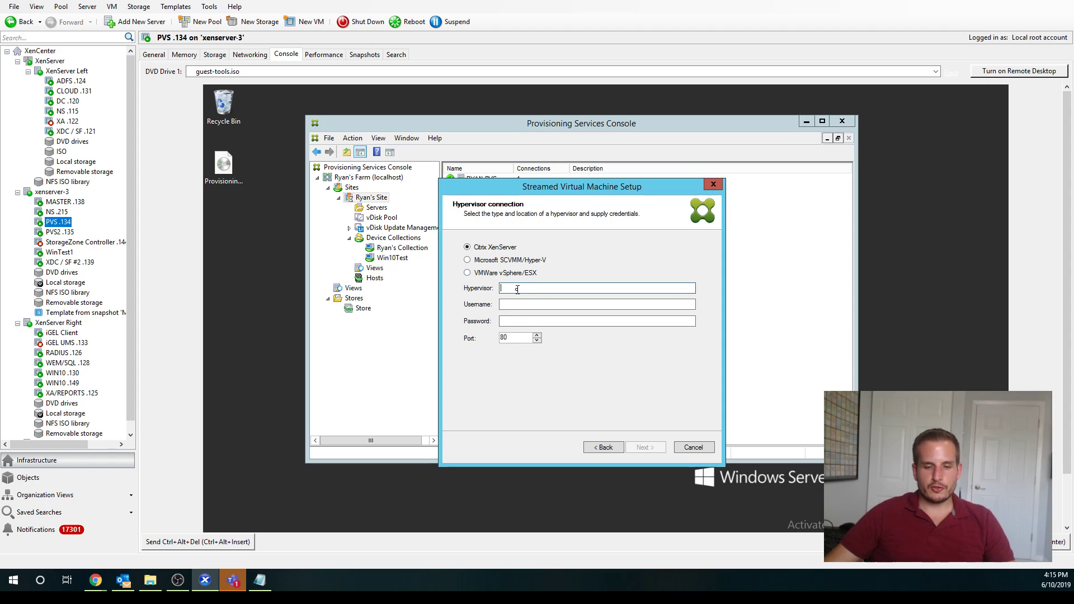
text(h)
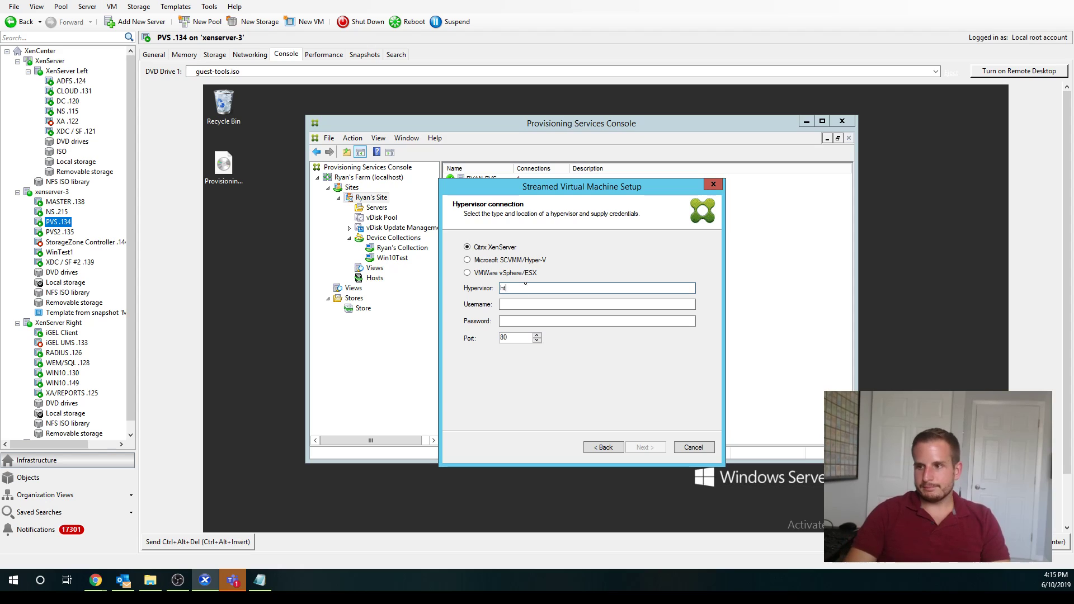
text(ttp://)
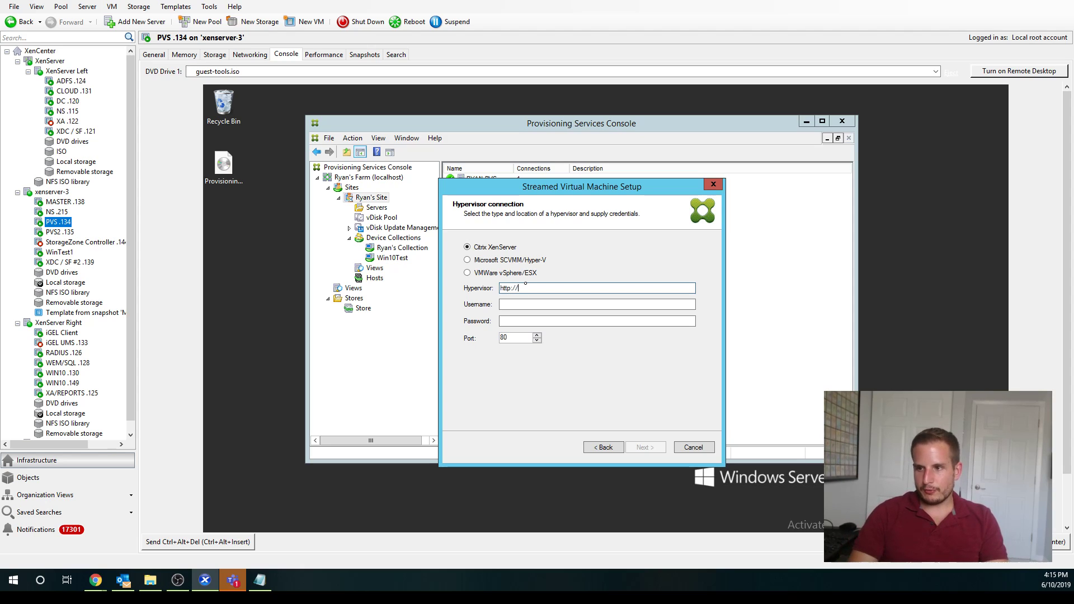
text(192.168.)
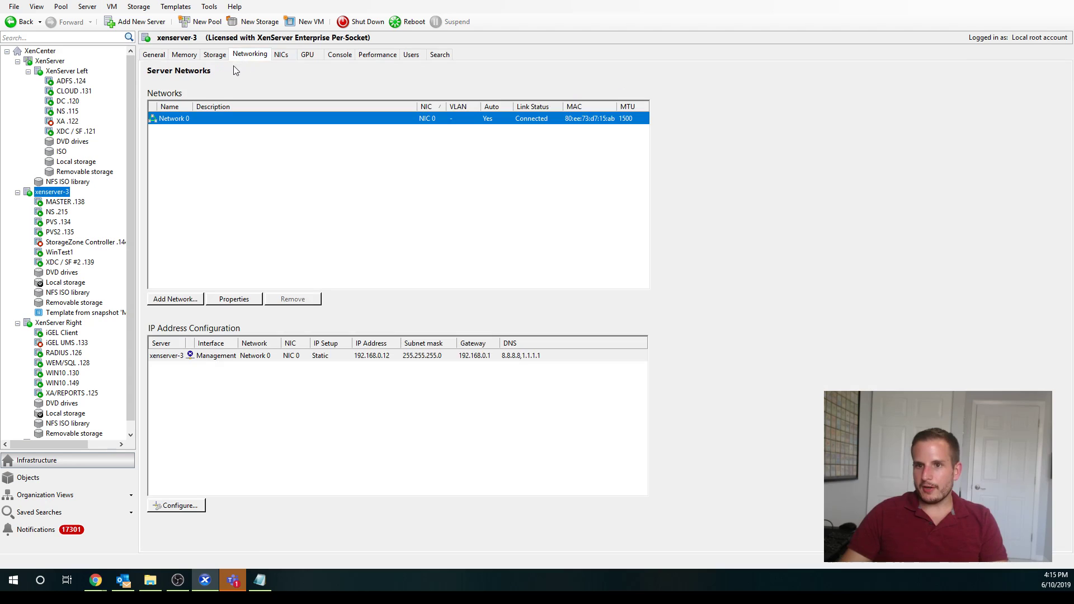
mouse_move(442, 389)
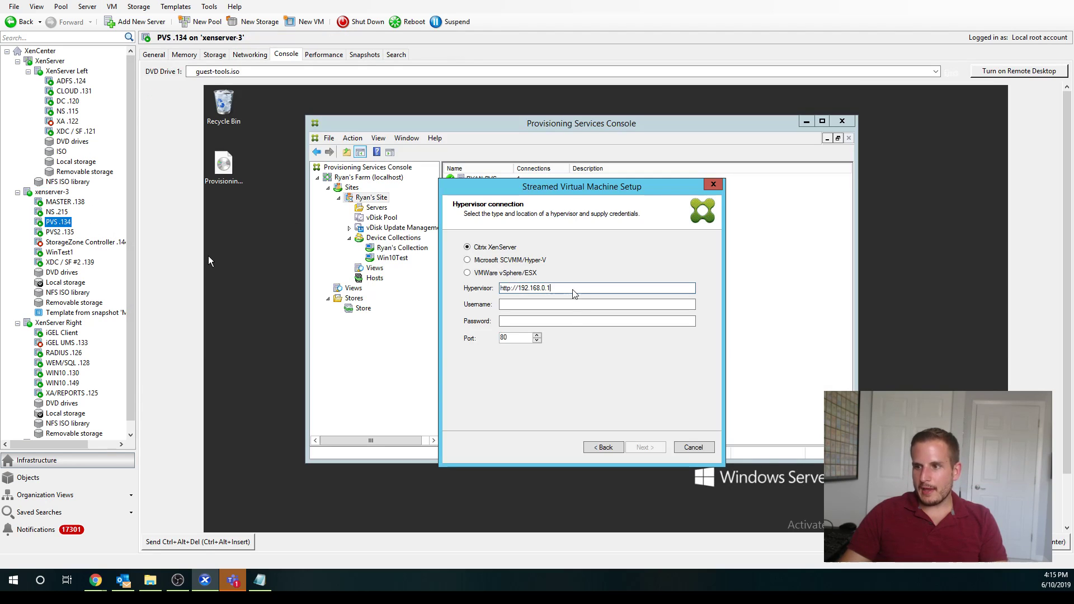
text(2)
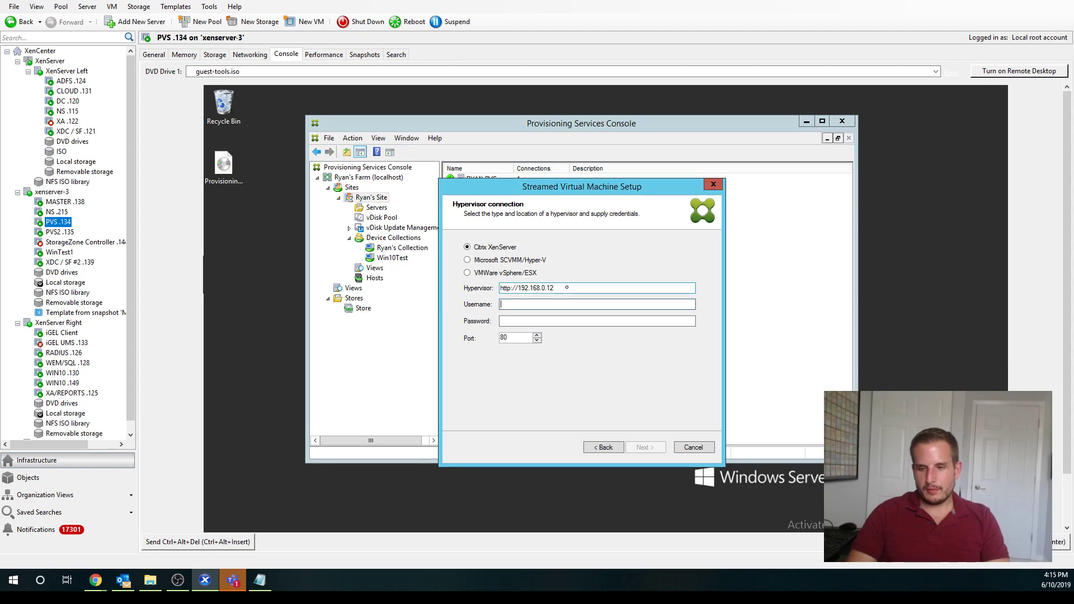
text(root)
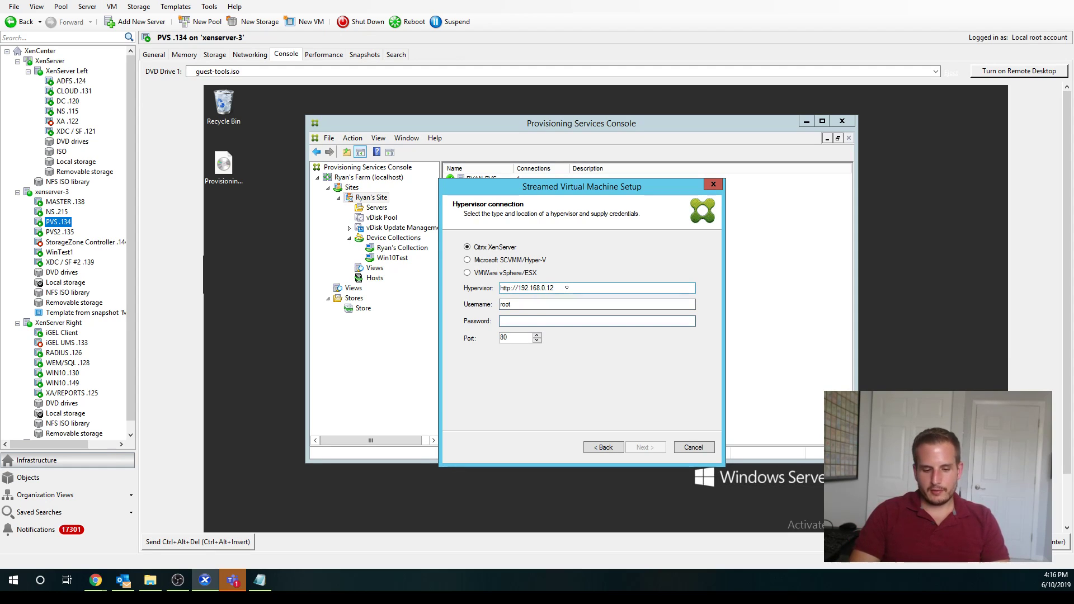
click(644, 447)
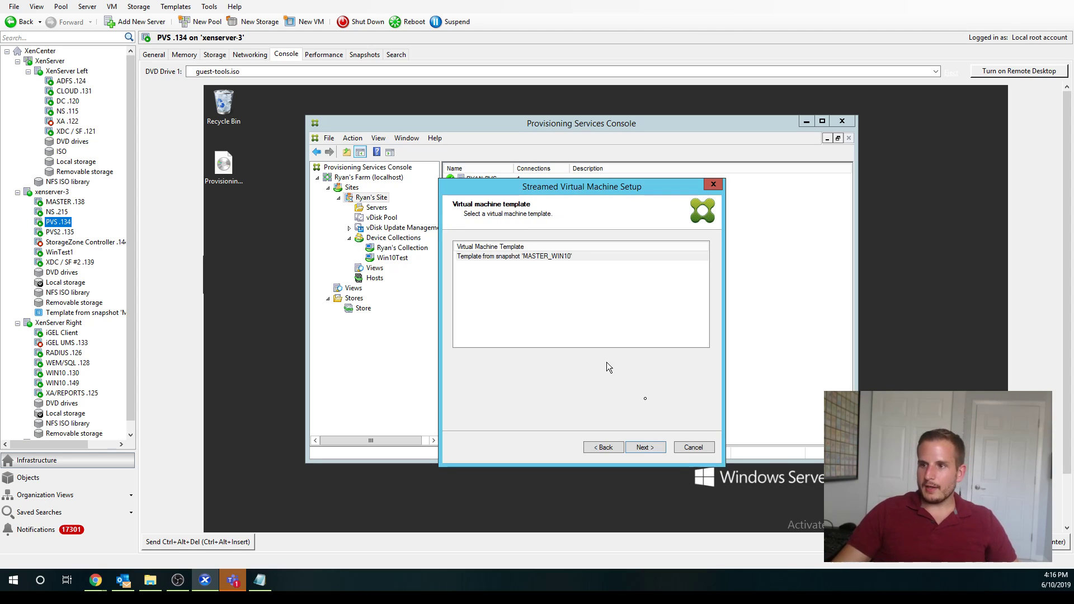
- Use the MASTER_WIN10 snapshot template with the Win10-Master vDisk
click(513, 255)
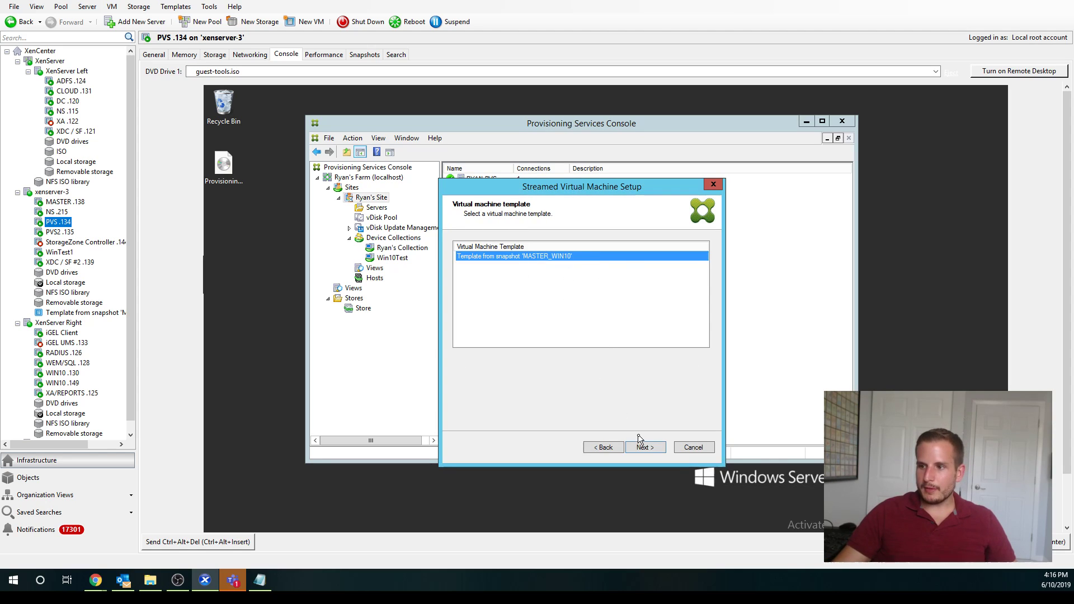
click(644, 448)
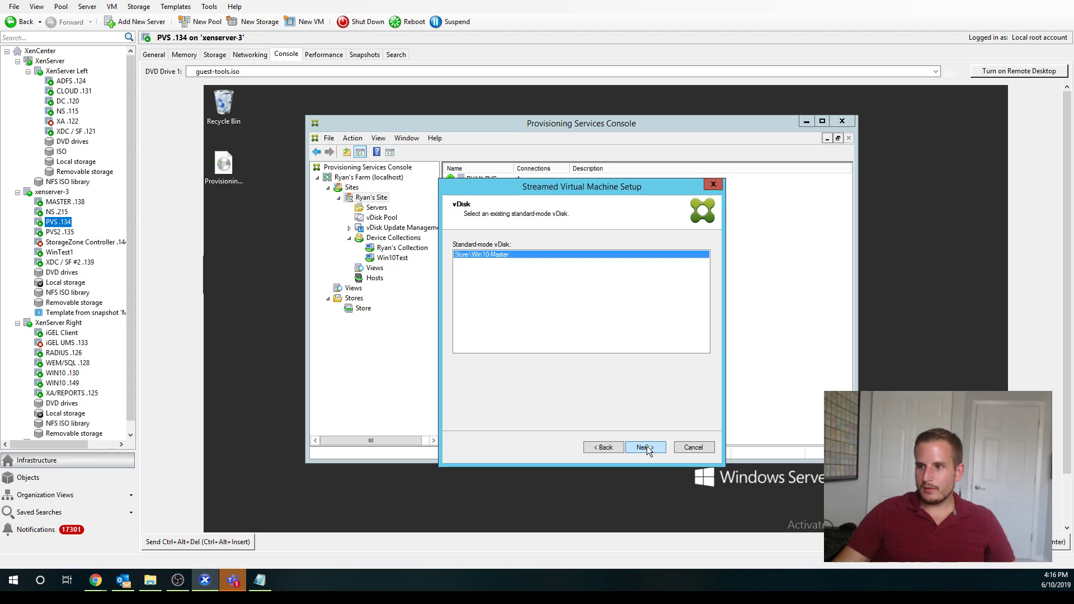
click(643, 447)
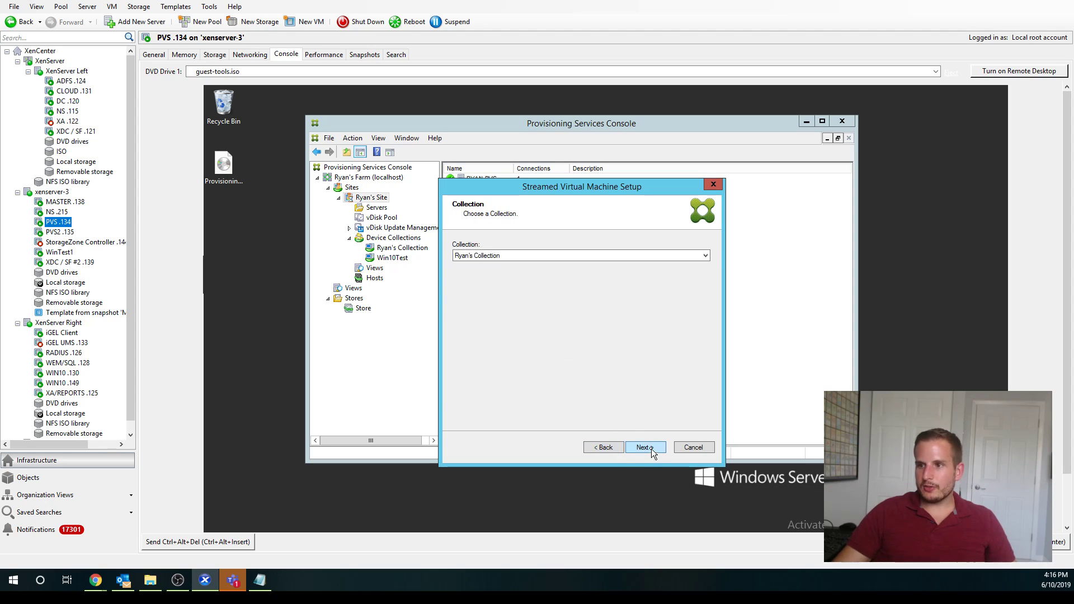
- Choose the Win10Test collection and keep 1 VM with 2 vCPUs and 2048 MB
click(704, 255)
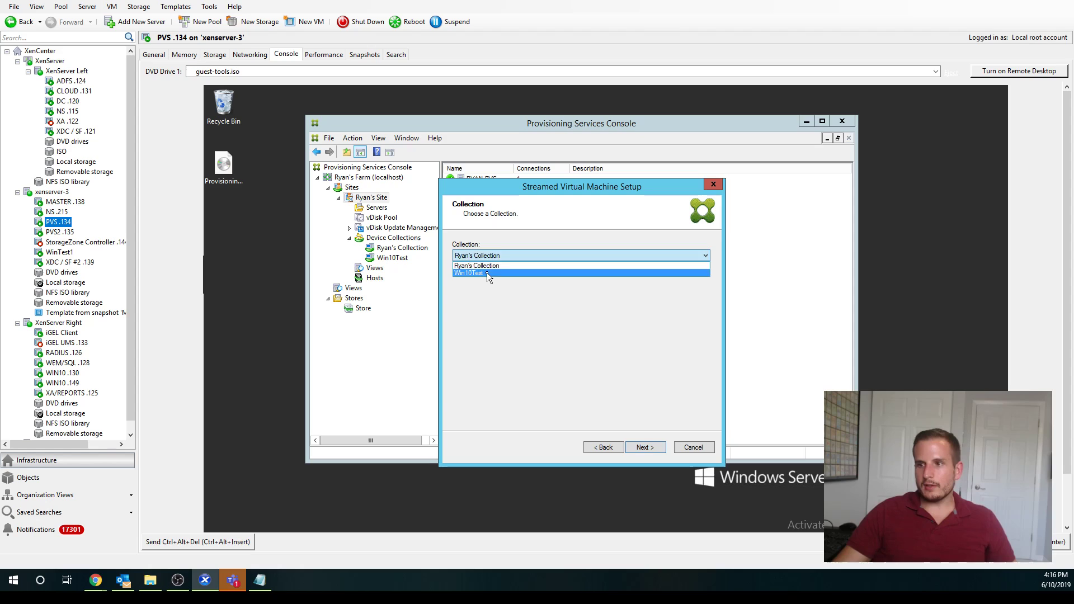
click(644, 446)
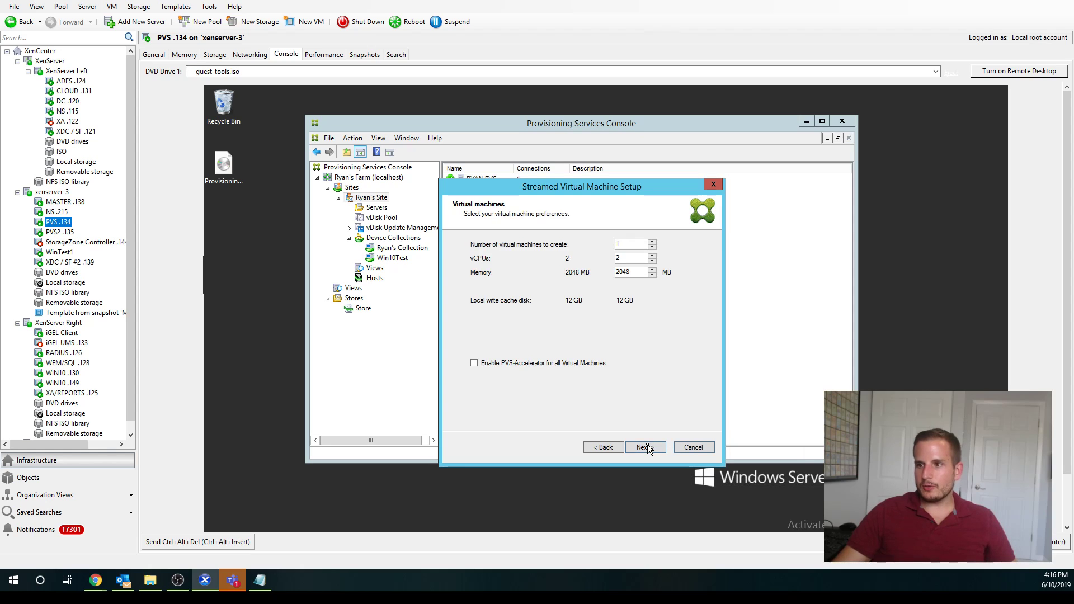
mouse_move(553, 287)
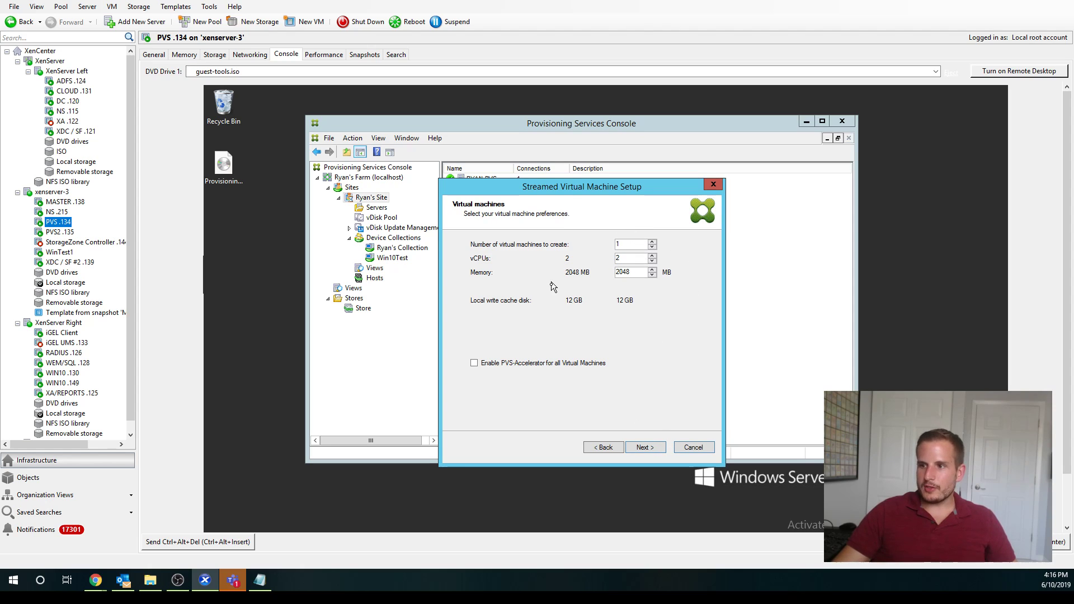
mouse_move(615, 310)
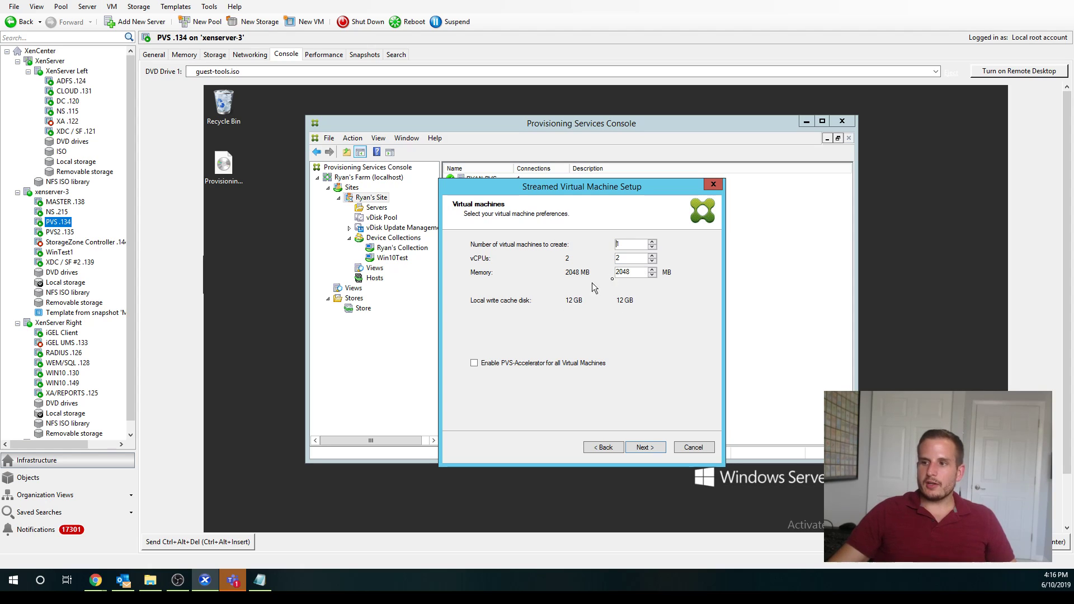
mouse_move(594, 322)
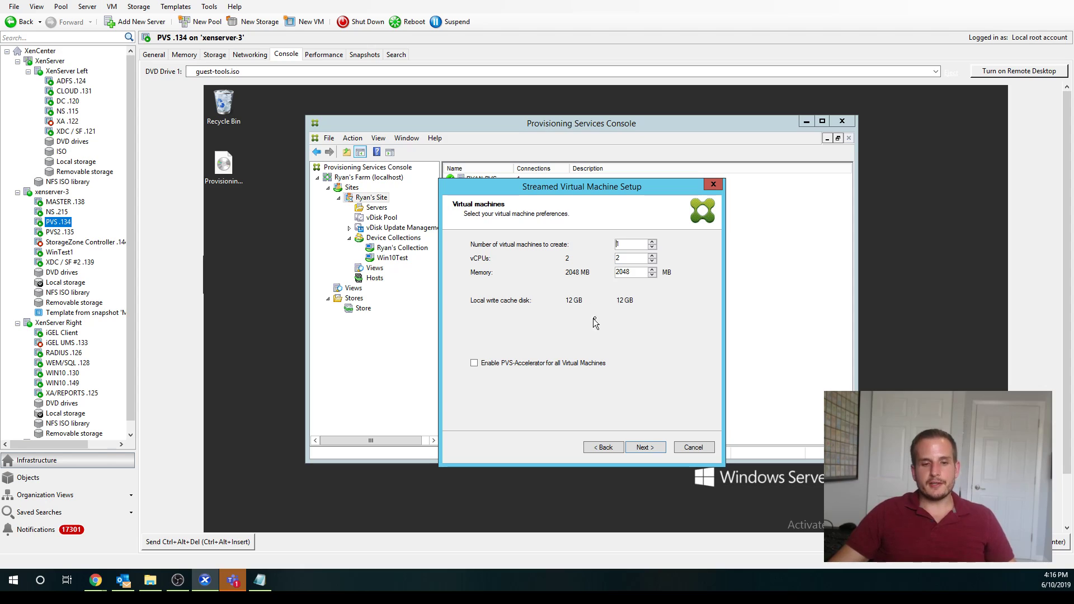
click(644, 447)
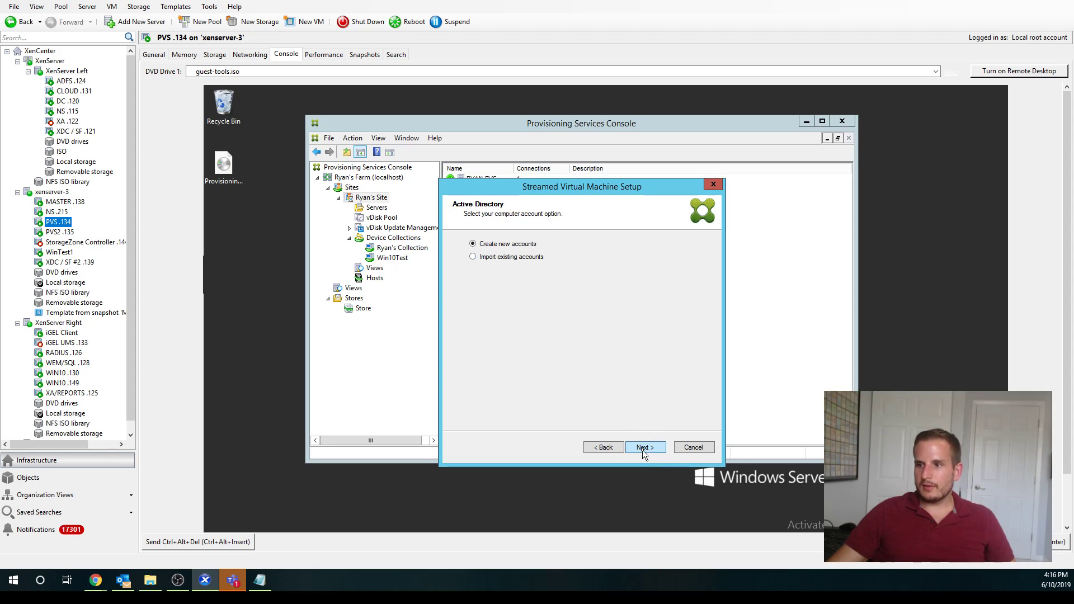
- Create new accounts in ryan.local/Virtual Desktops named Win10Streamed# and start creating the VM
click(644, 447)
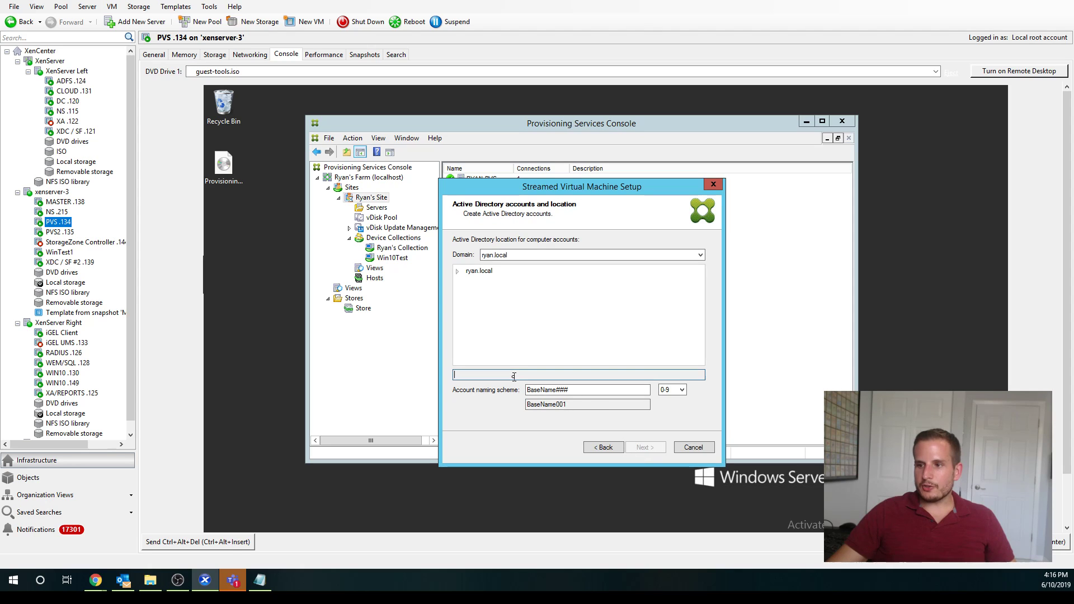
click(480, 271)
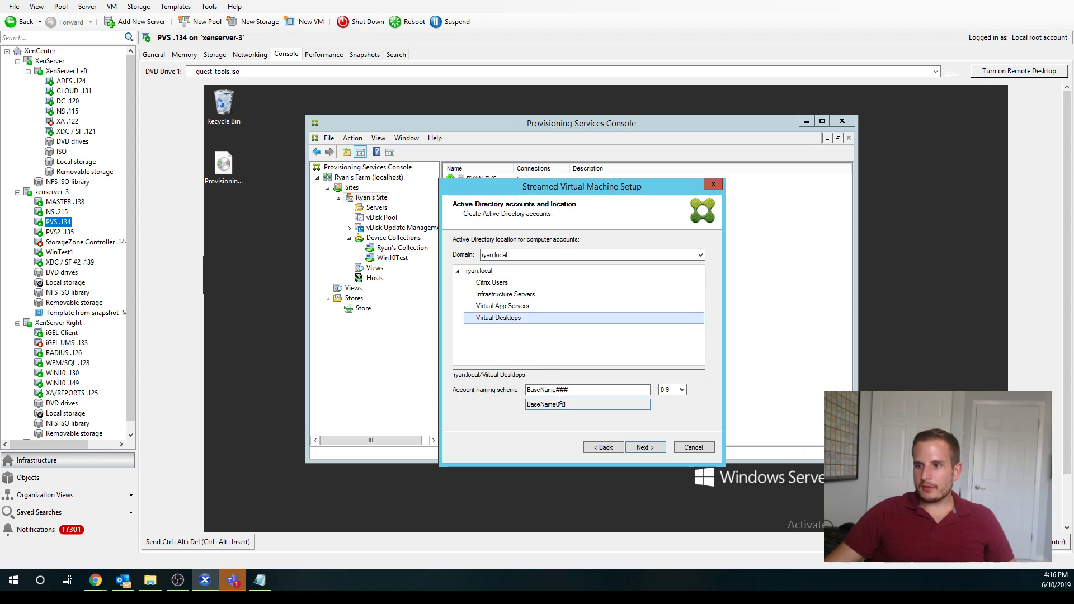
text(Win10Streamed#)
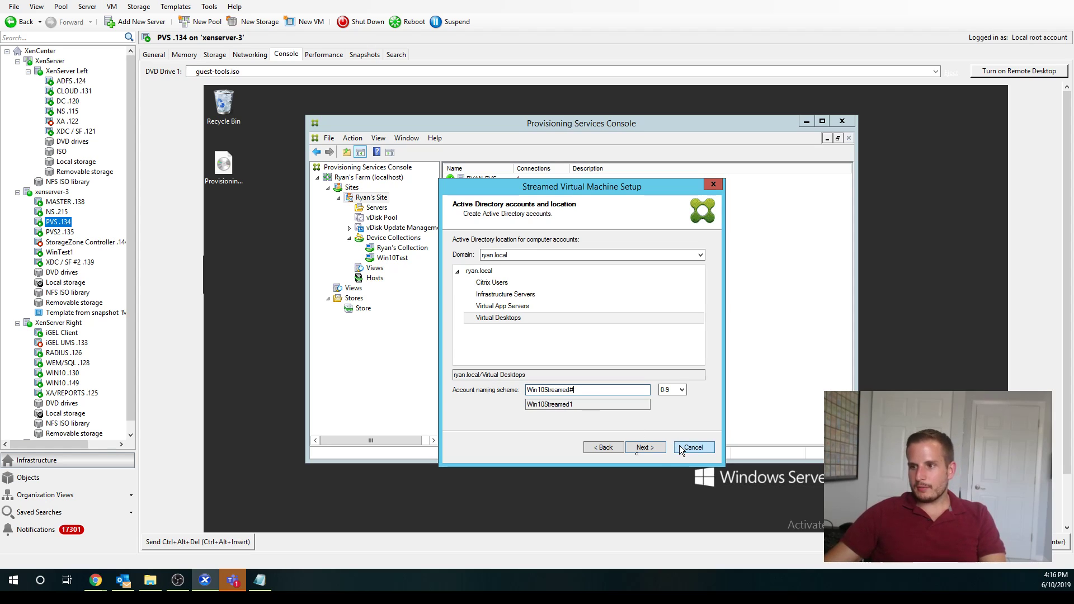
click(644, 448)
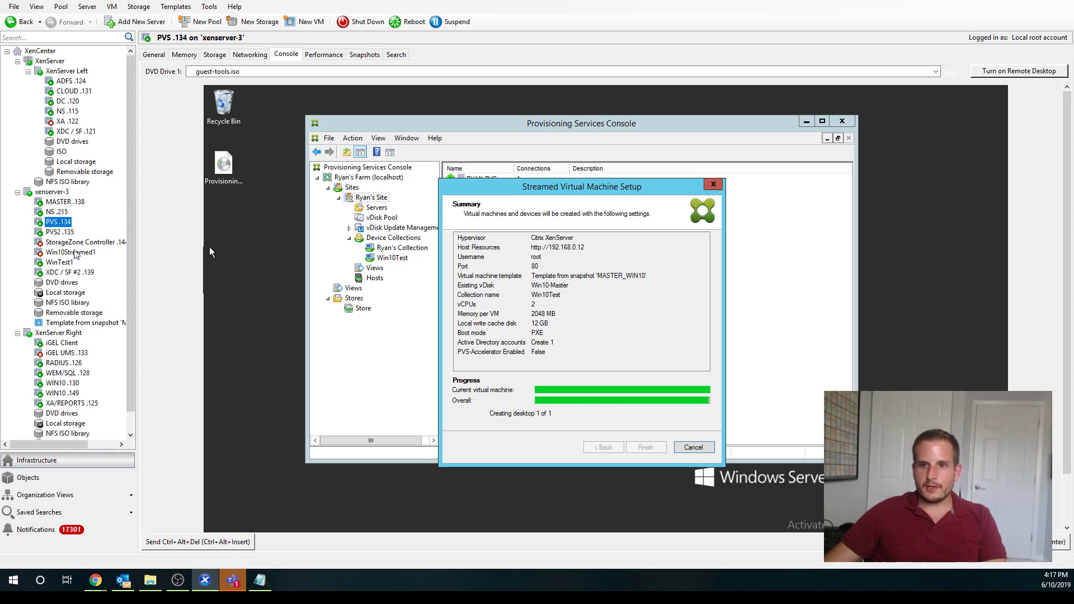
- Finish the setup with 1 device created and close the wizard with Done
click(70, 252)
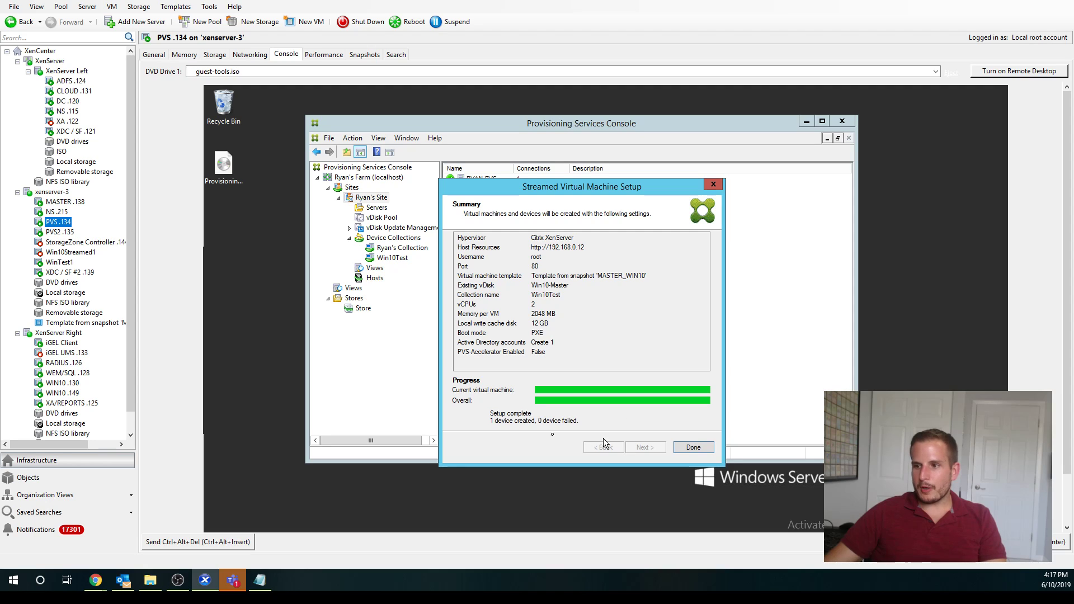
mouse_move(662, 453)
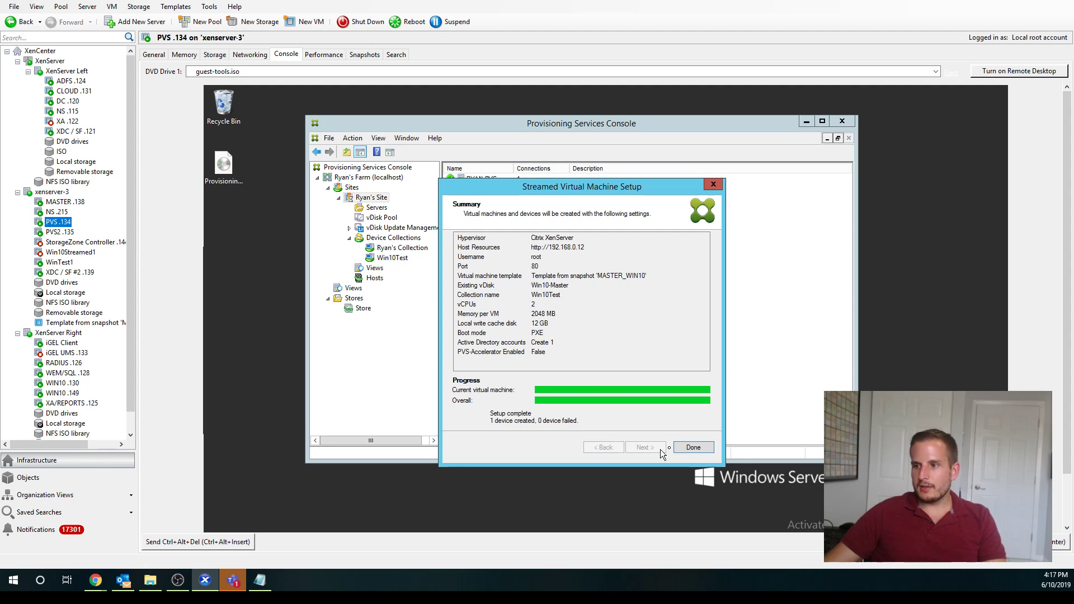
click(693, 448)
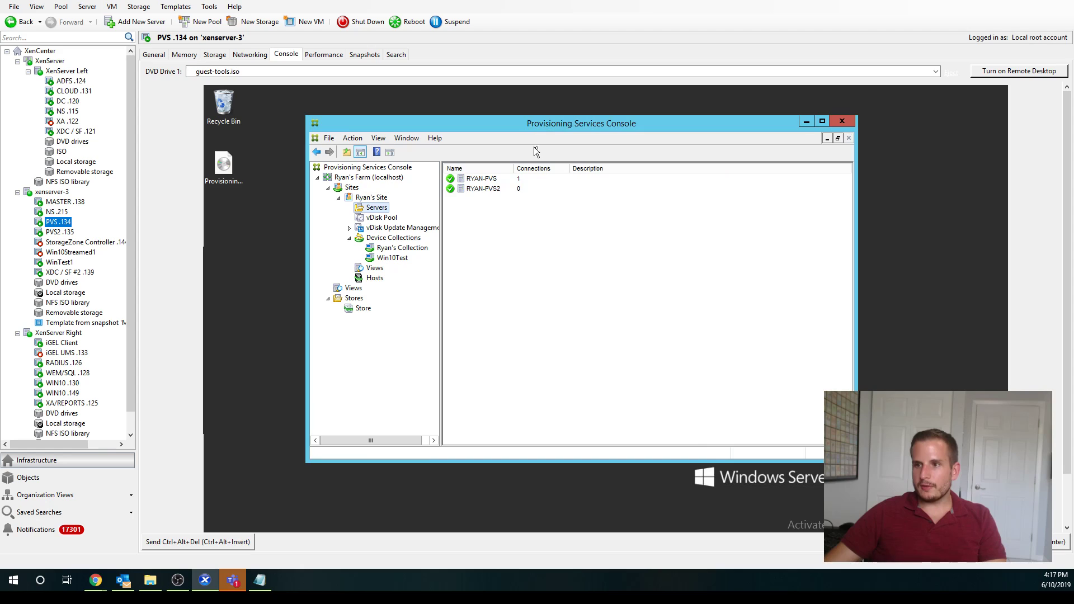
- Start Win10Streamed1 and watch it boot on its Console tab
click(70, 252)
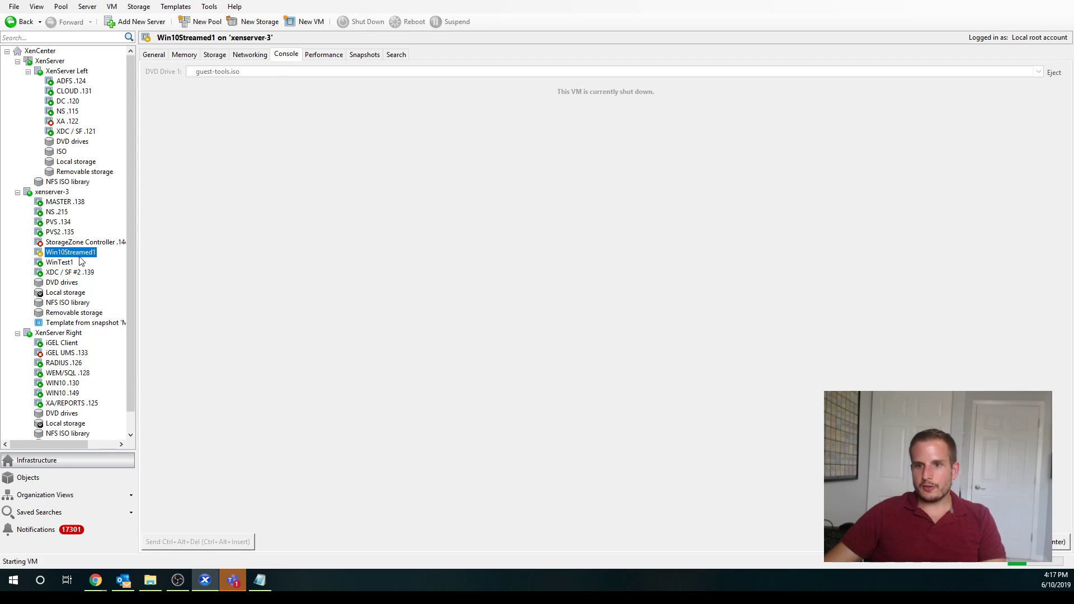
click(59, 262)
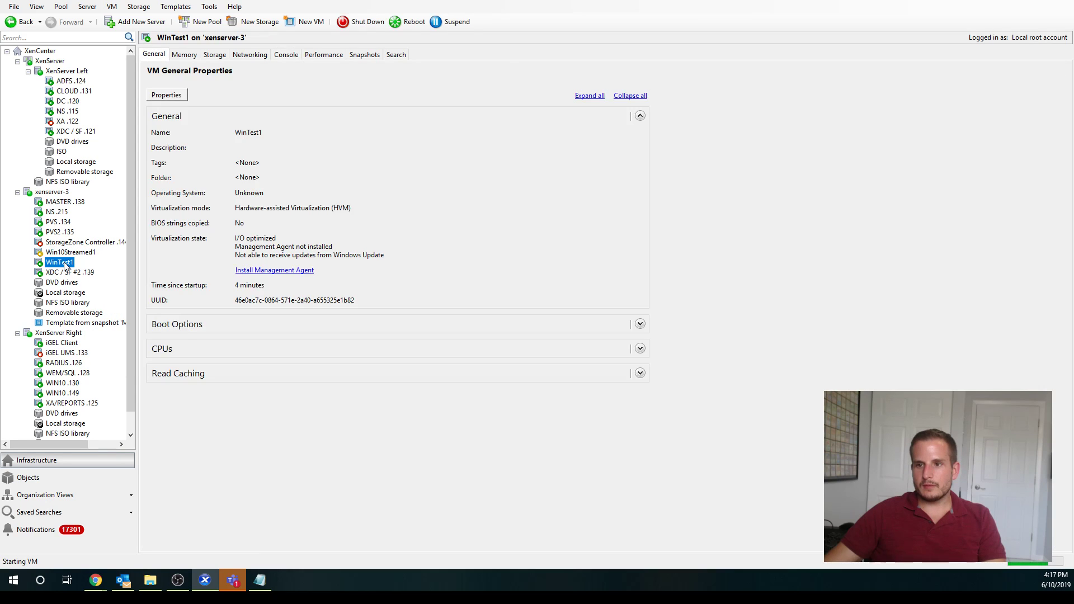
click(285, 53)
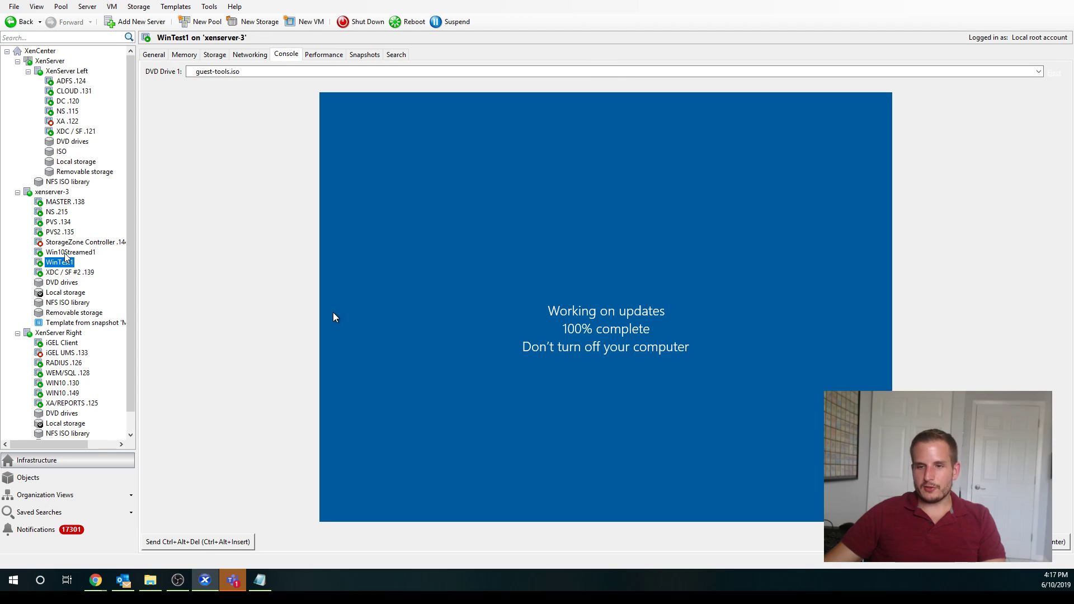
click(69, 252)
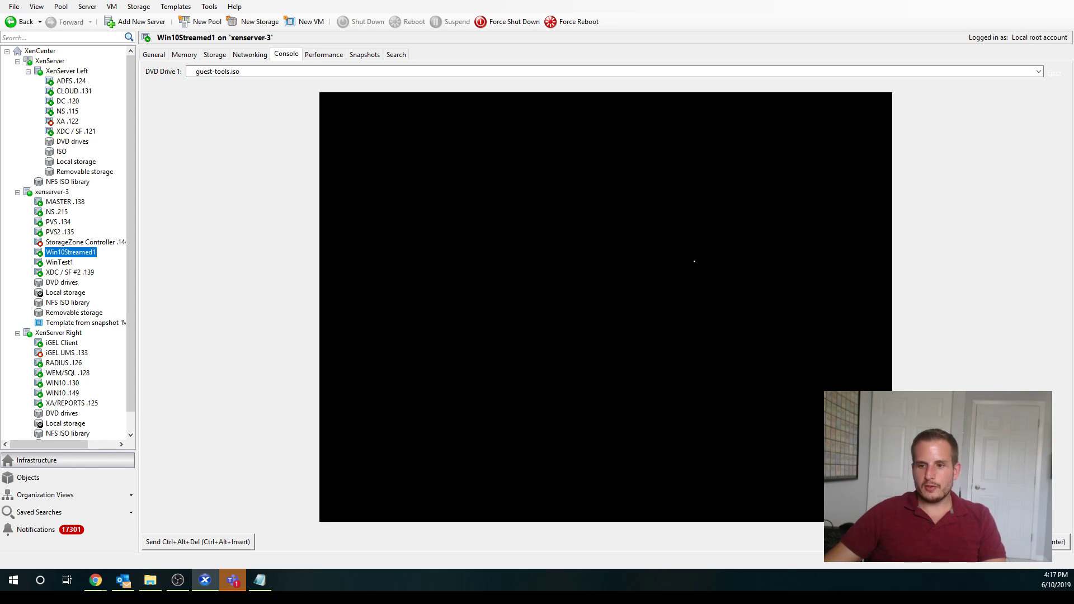
- Return to the PVS .134 server's console showing the servers list
click(58, 221)
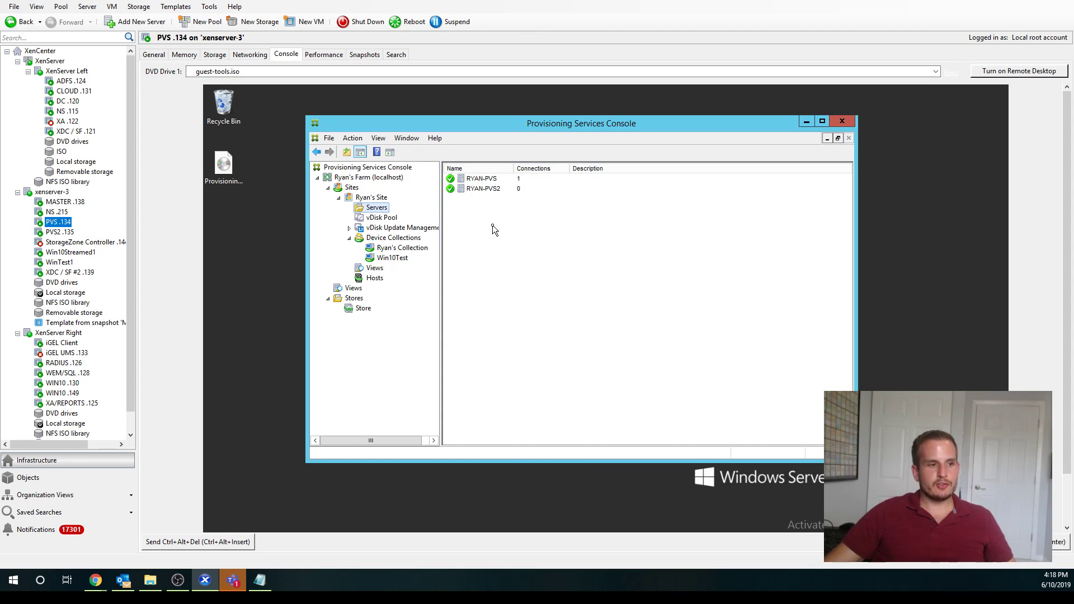
click(402, 227)
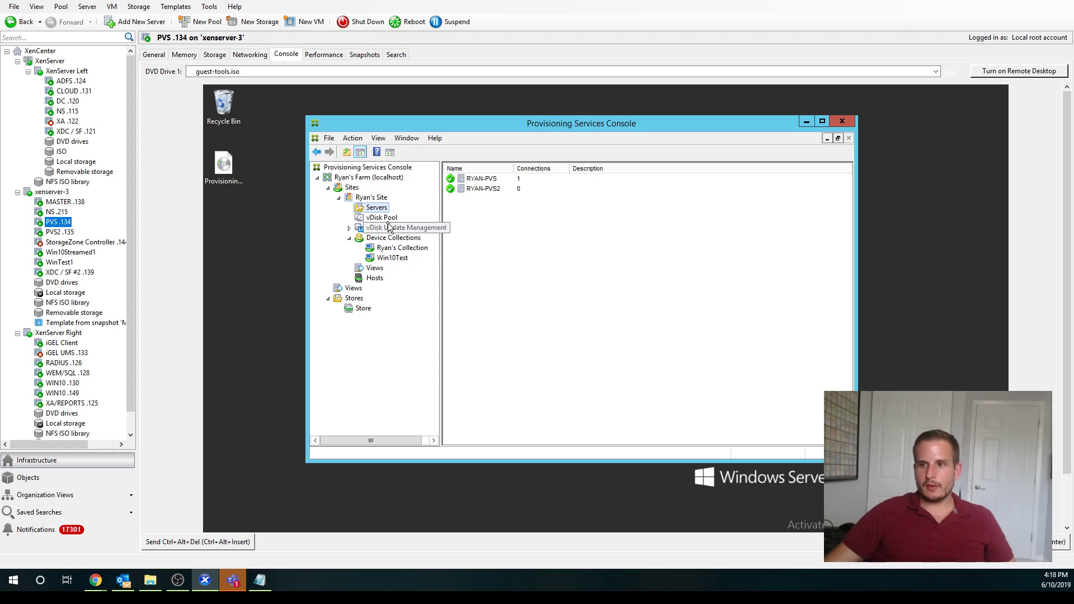